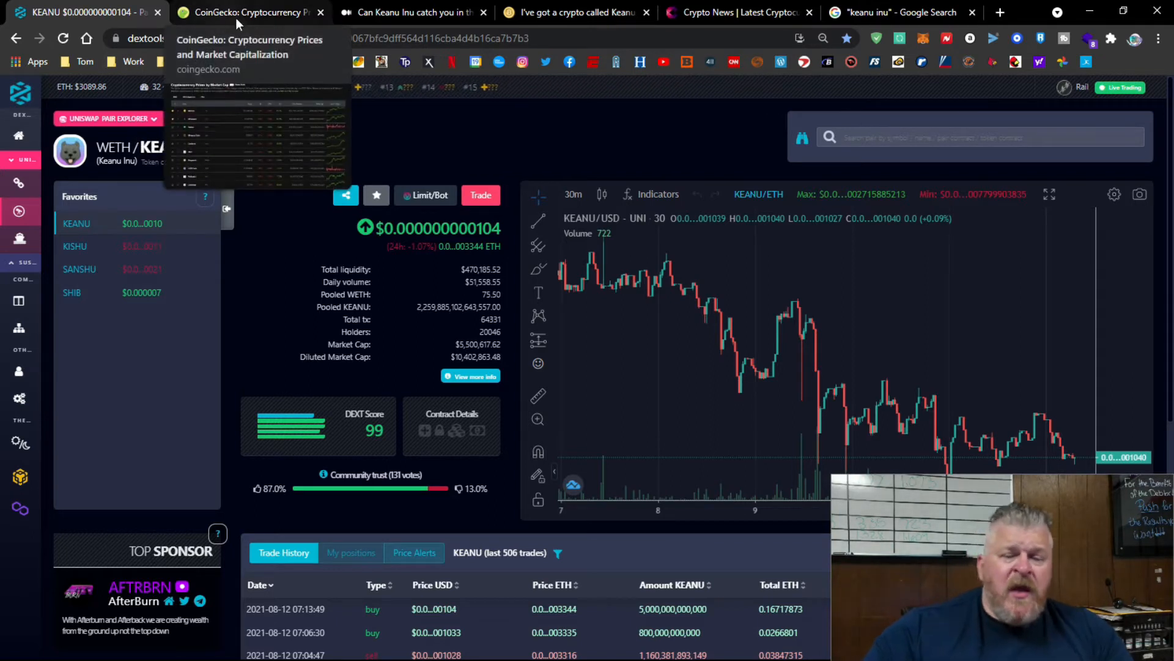
Switch to the CoinGecko Cryptocurrency Prices by Market Cap page.
click(238, 12)
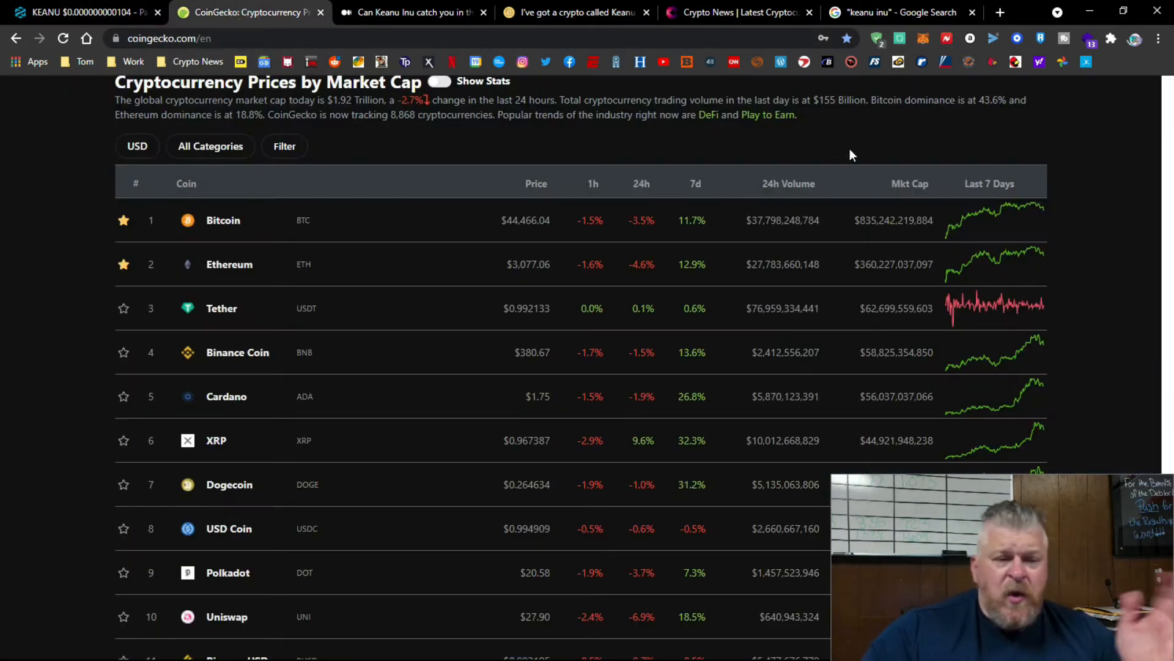
mouse_move(1084, 189)
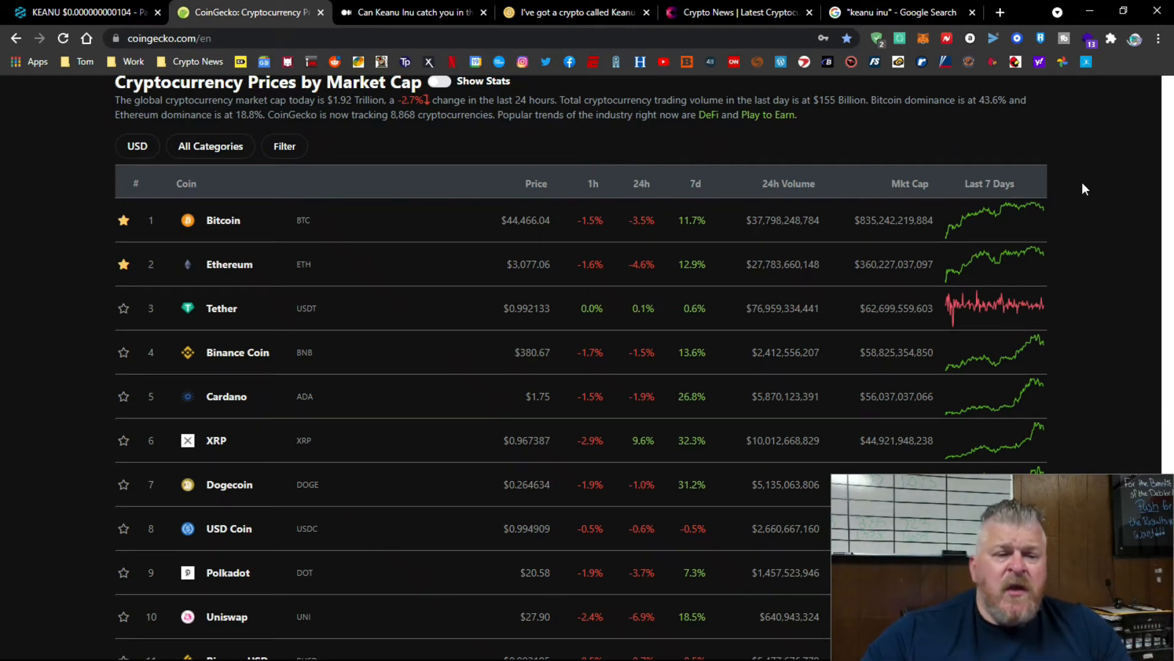
mouse_move(1048, 266)
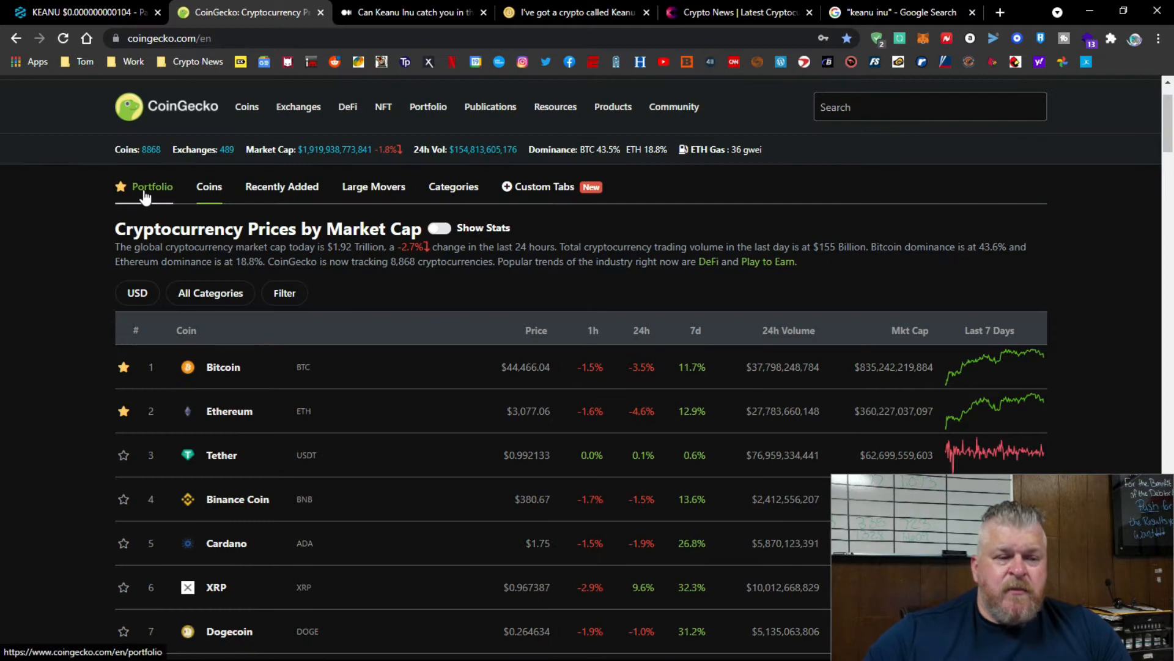
Show My Portfolio of starred coins such as Bitcoin, Shiba Inu and Keanu Inu.
click(156, 186)
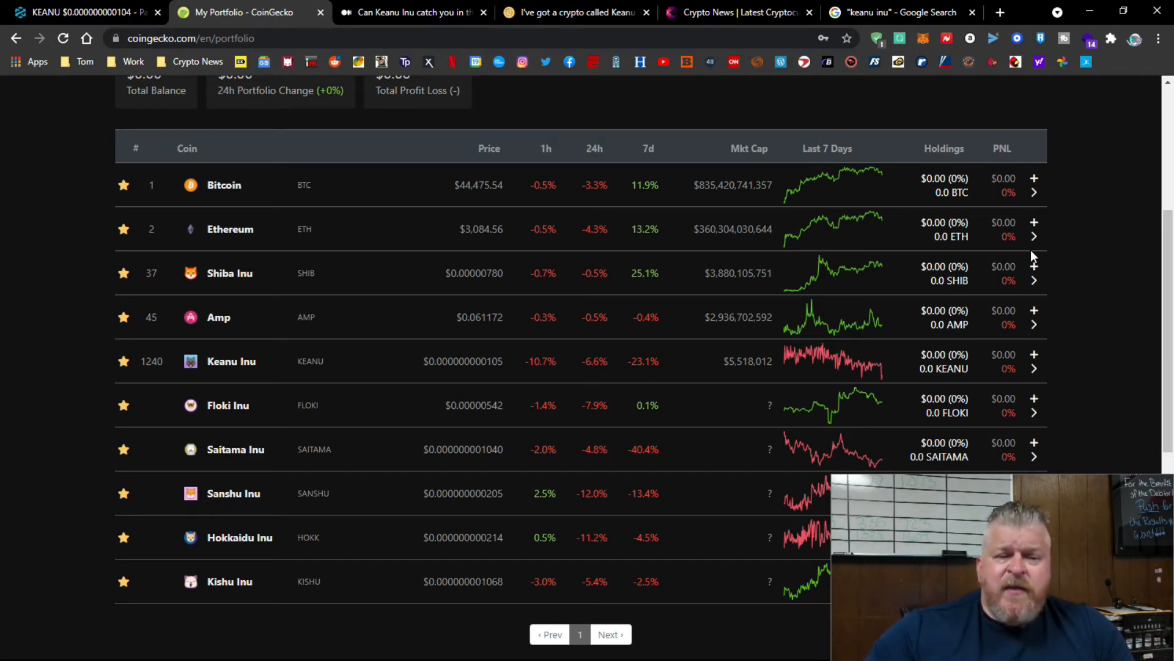
mouse_move(945, 228)
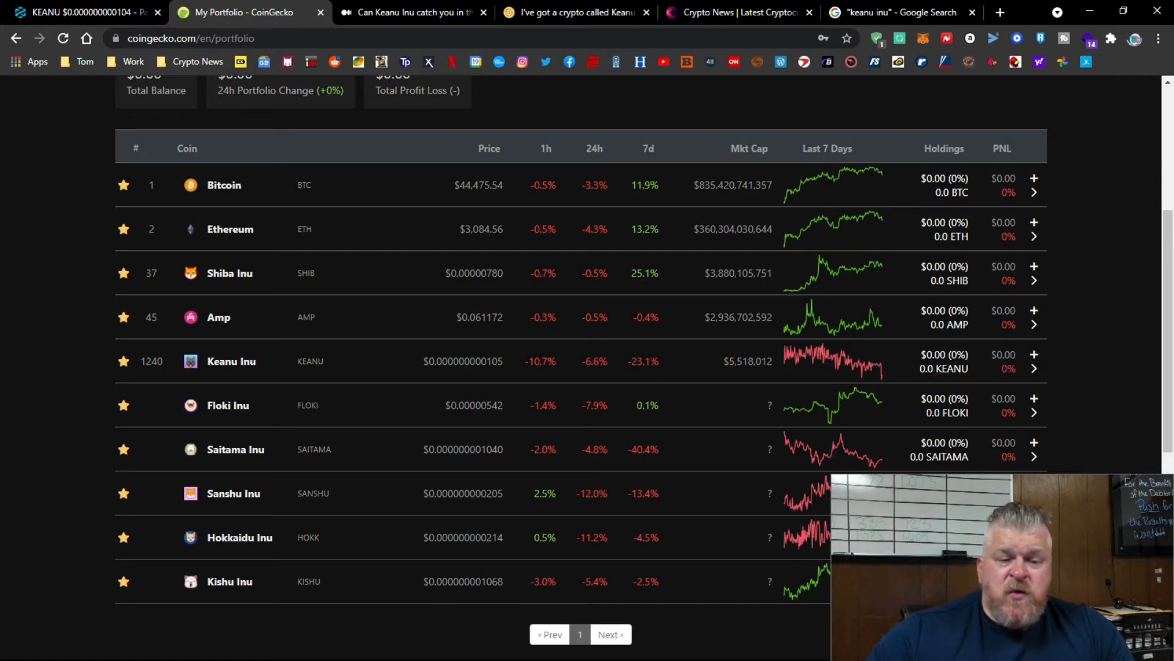
mouse_move(619, 457)
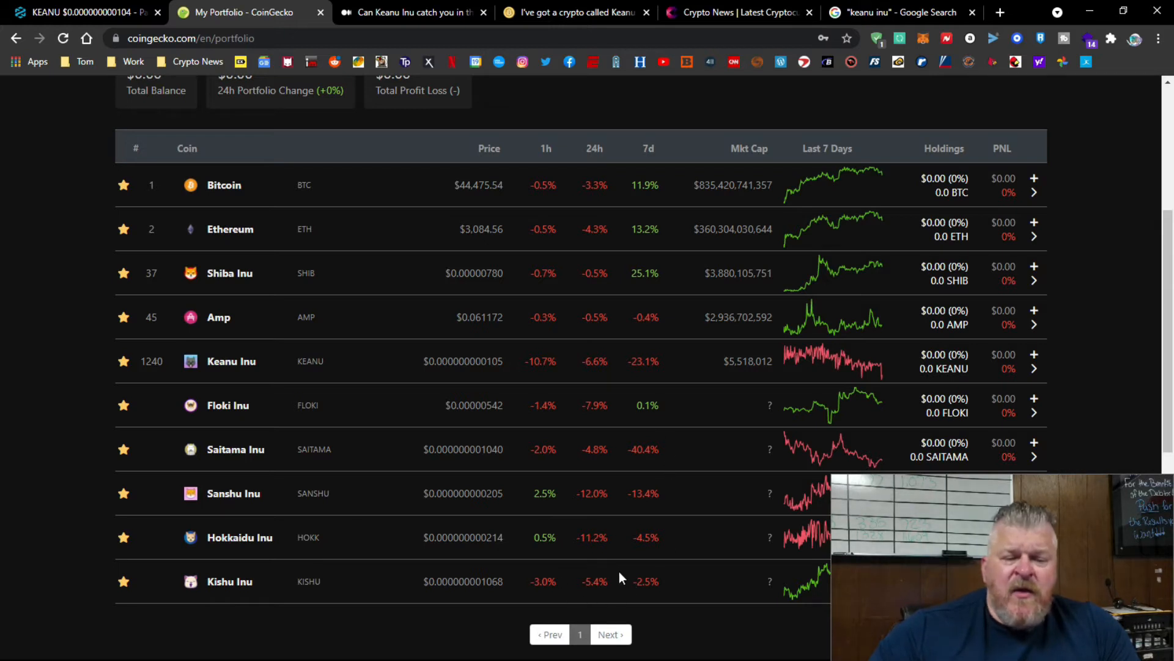
mouse_move(658, 569)
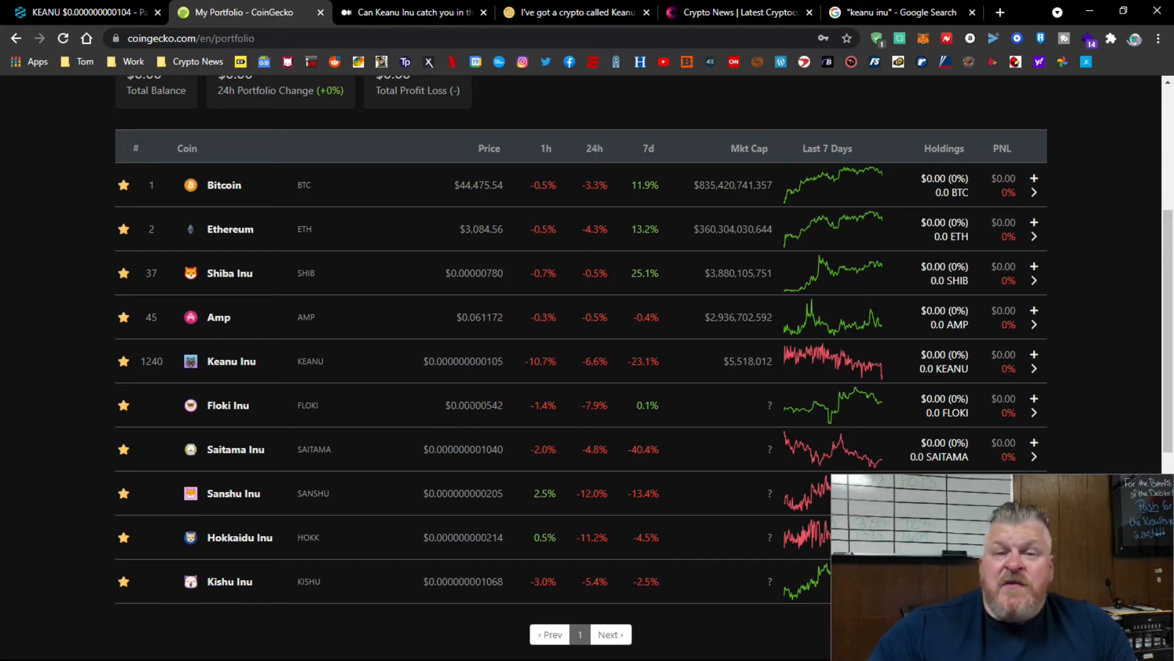
mouse_move(626, 403)
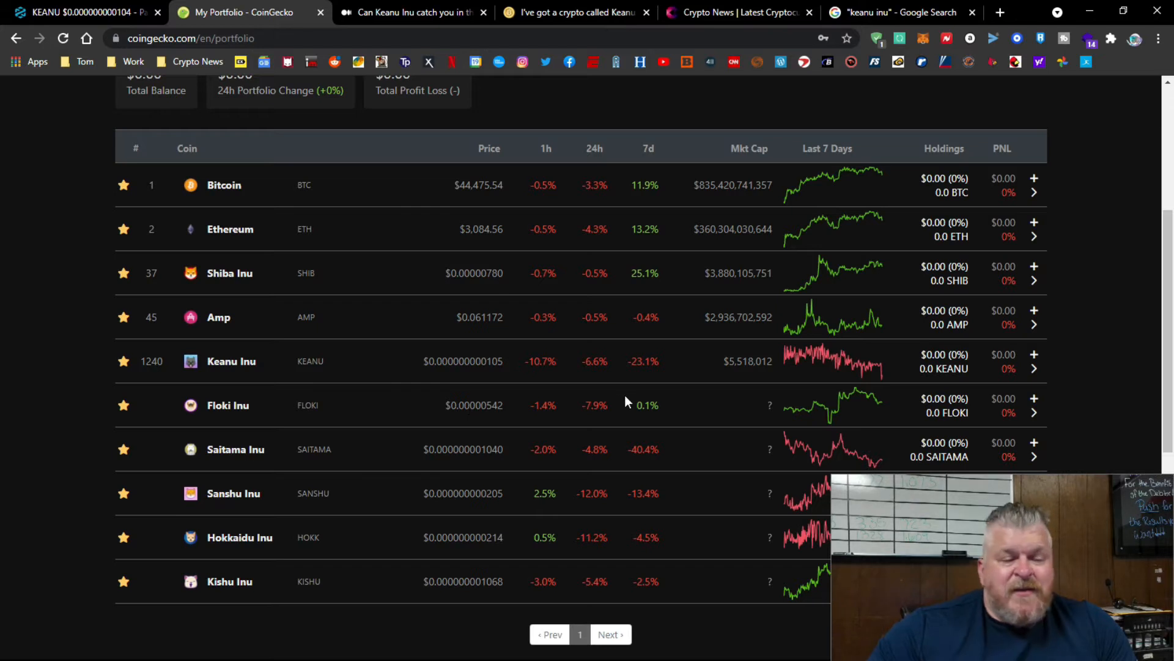
mouse_move(677, 425)
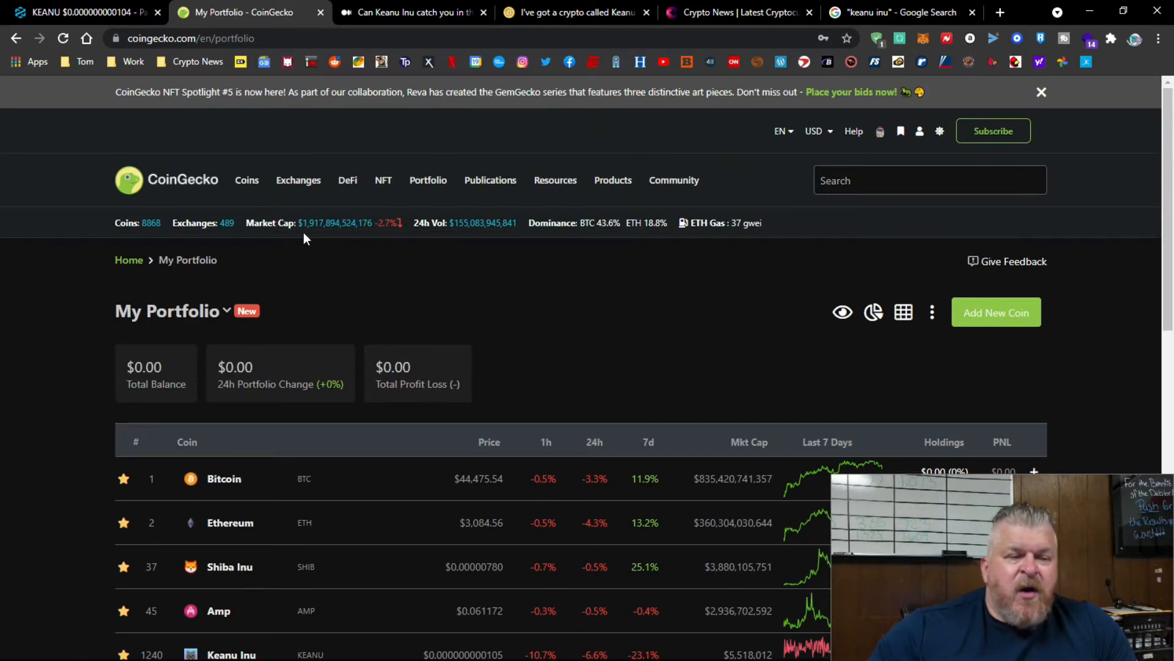
mouse_move(344, 240)
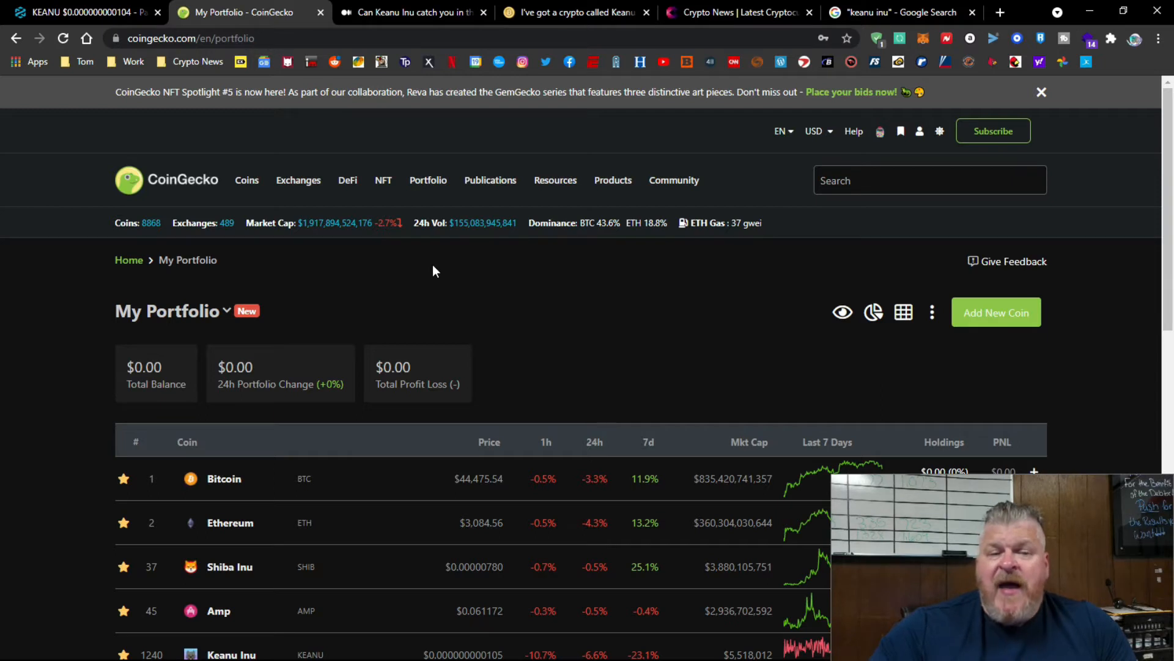
mouse_move(442, 296)
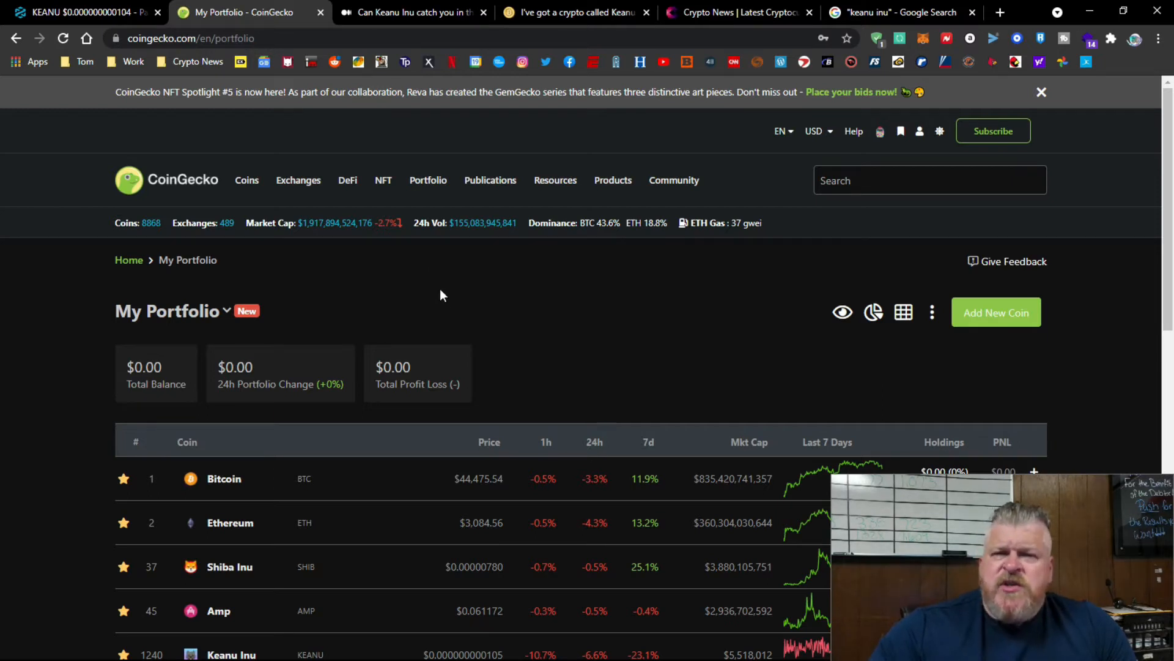
mouse_move(597, 325)
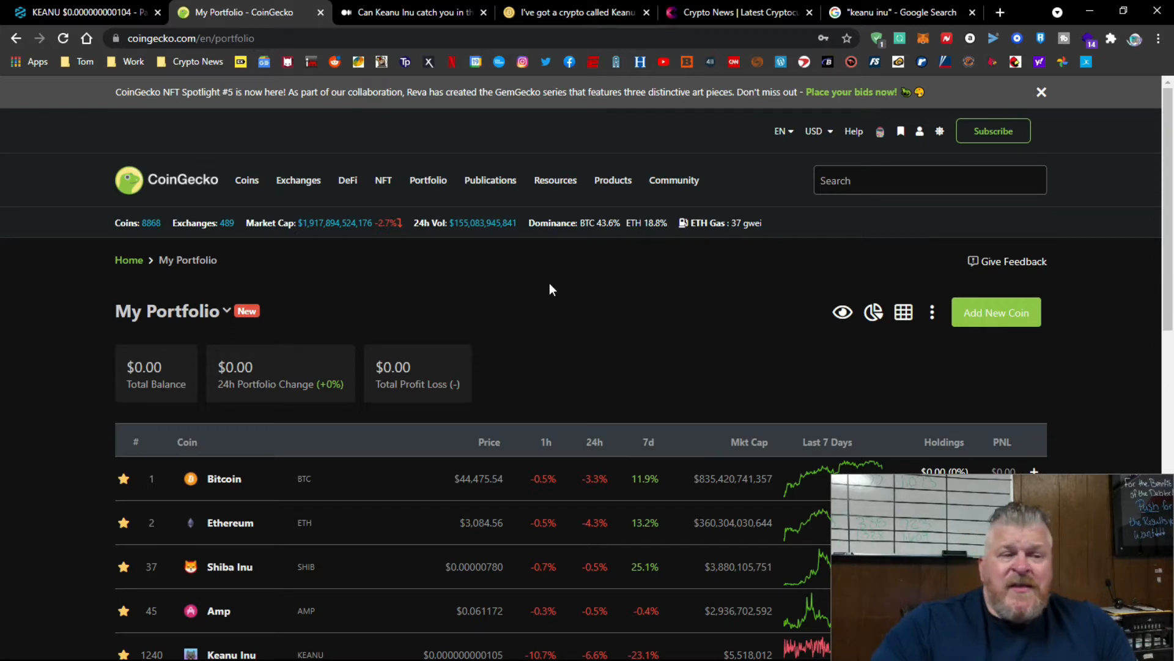
mouse_move(587, 264)
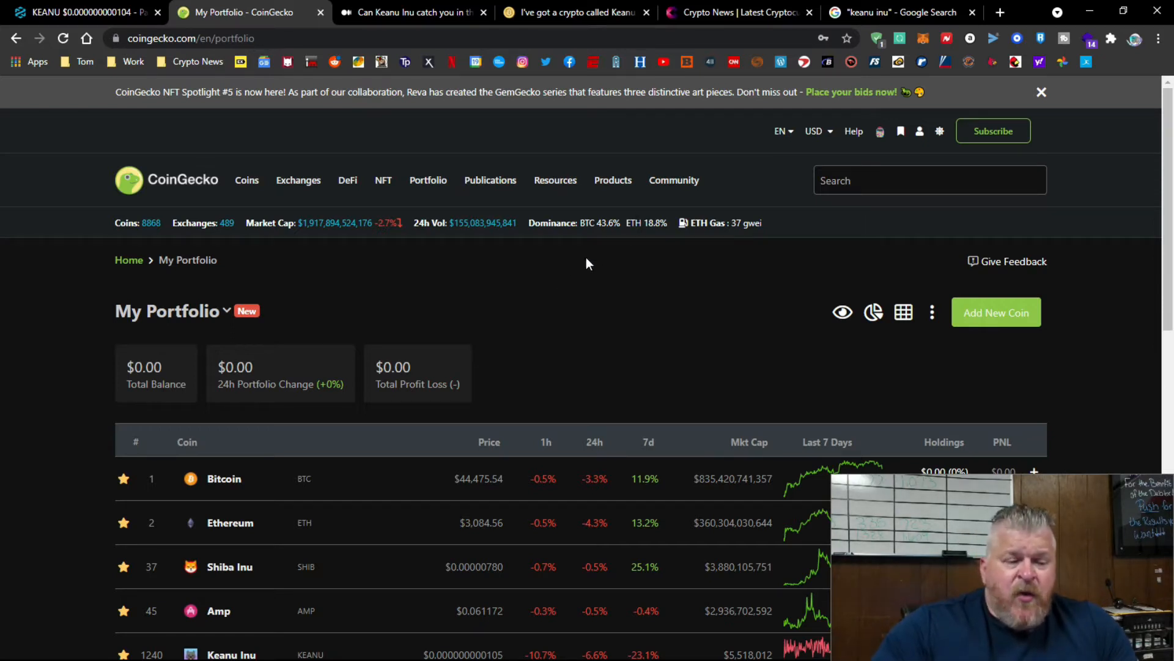
mouse_move(110, 10)
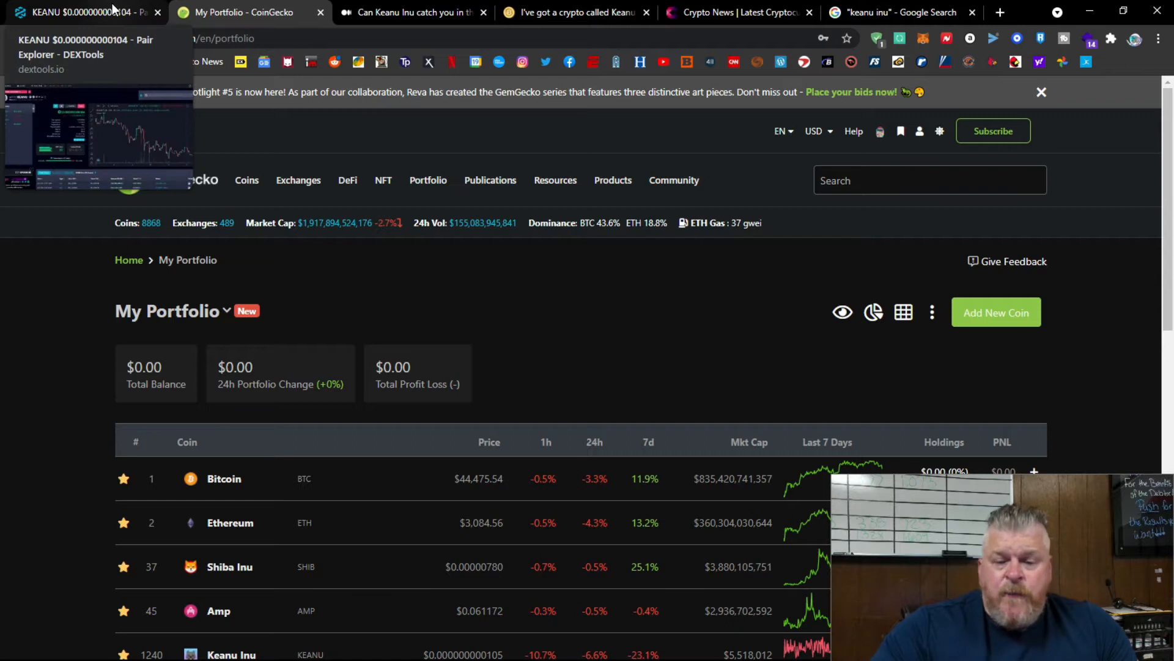
Return to DEXTools and load the WETH/FLOKI pair from the Hot Pairs ticker.
click(86, 13)
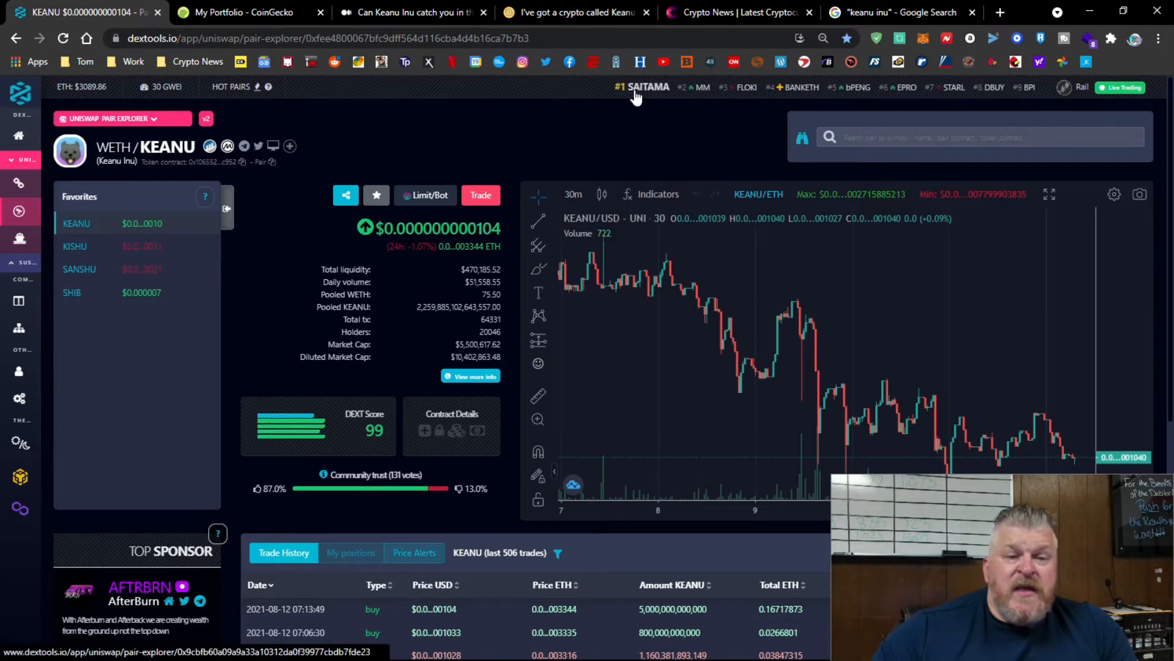
click(648, 85)
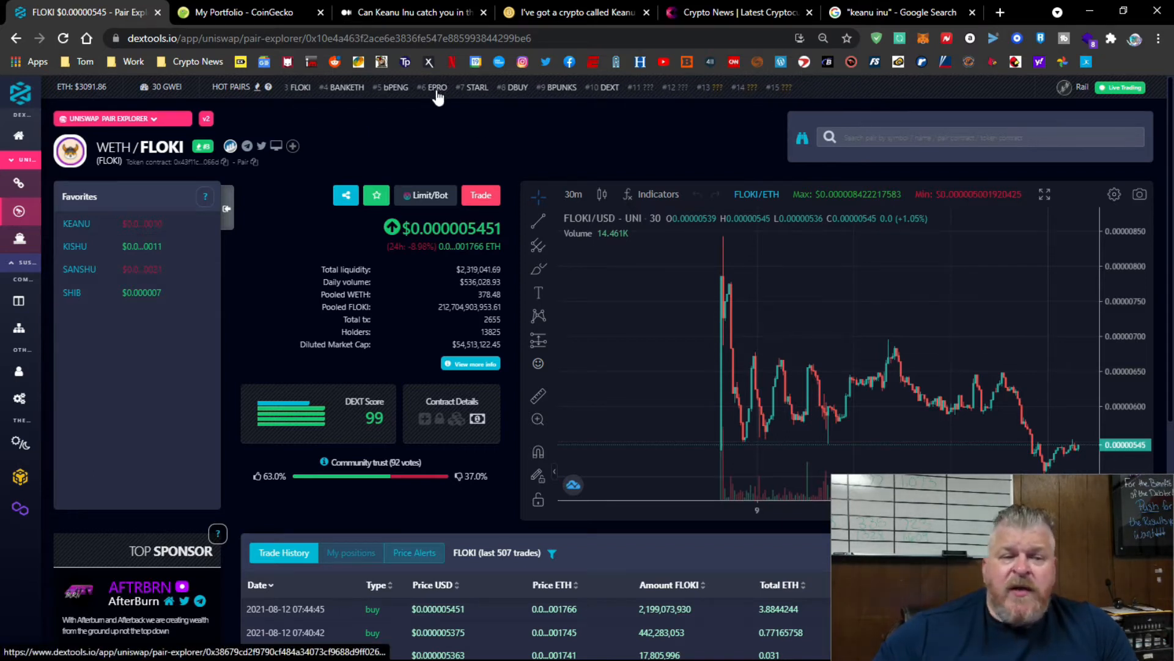
Load the WETH/EPRO pair explorer from the Hot Pairs ticker.
click(440, 86)
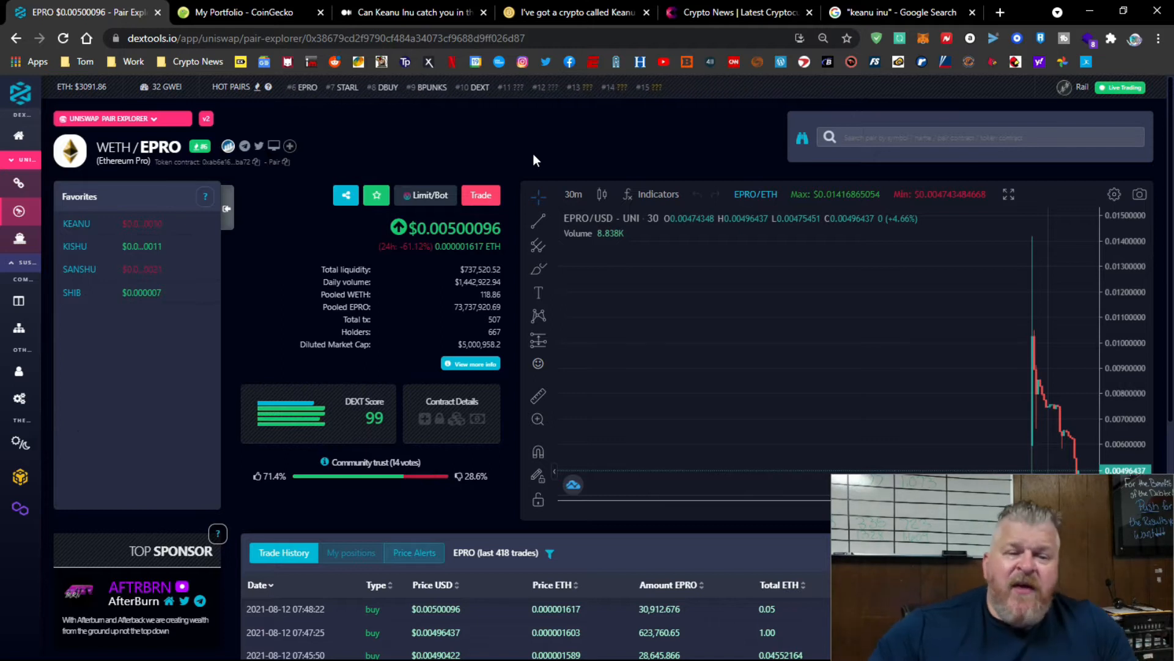
mouse_move(108, 272)
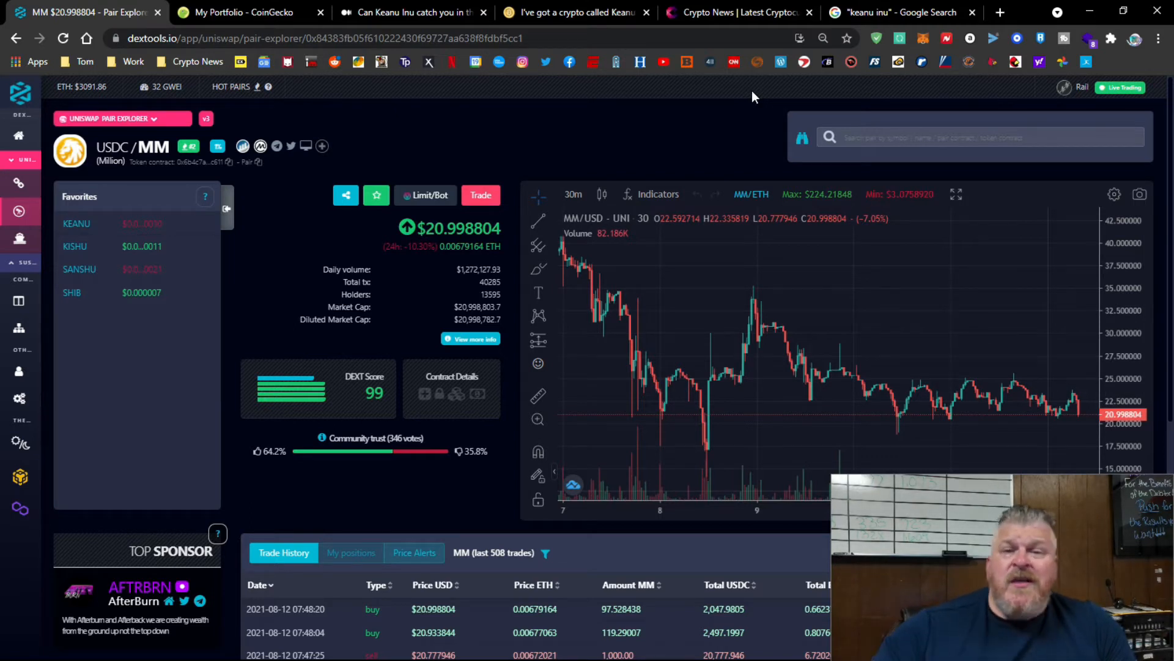
Read the Medium Keanu Inu article down to its topic tags, then move back up slightly.
click(413, 12)
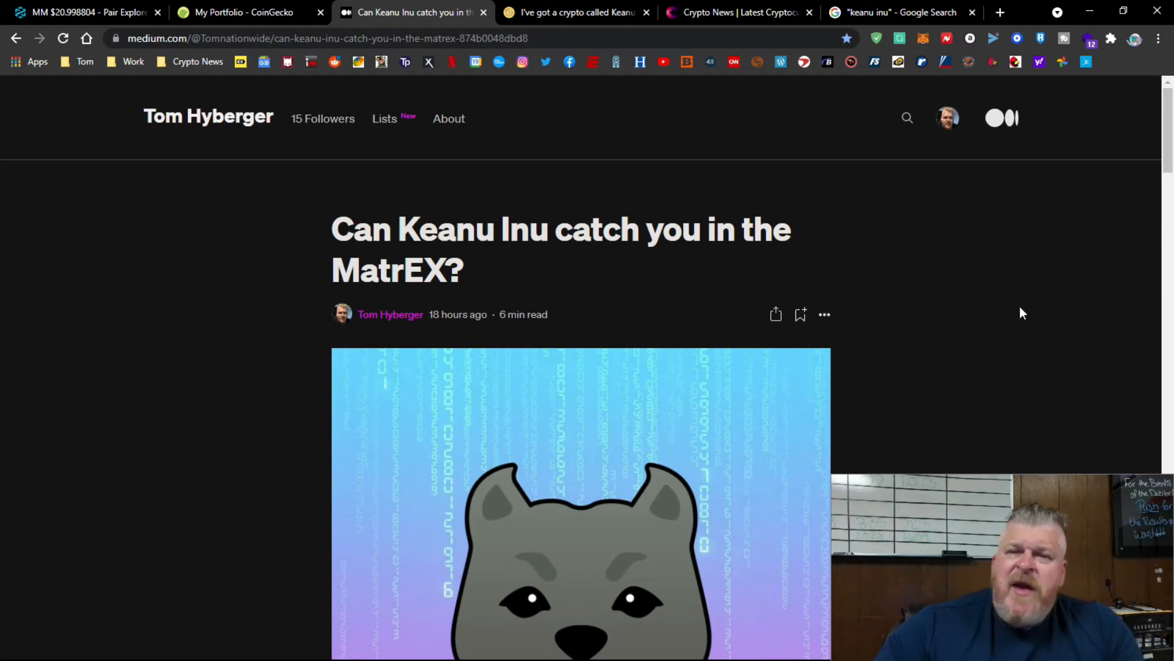
scroll(down, 3)
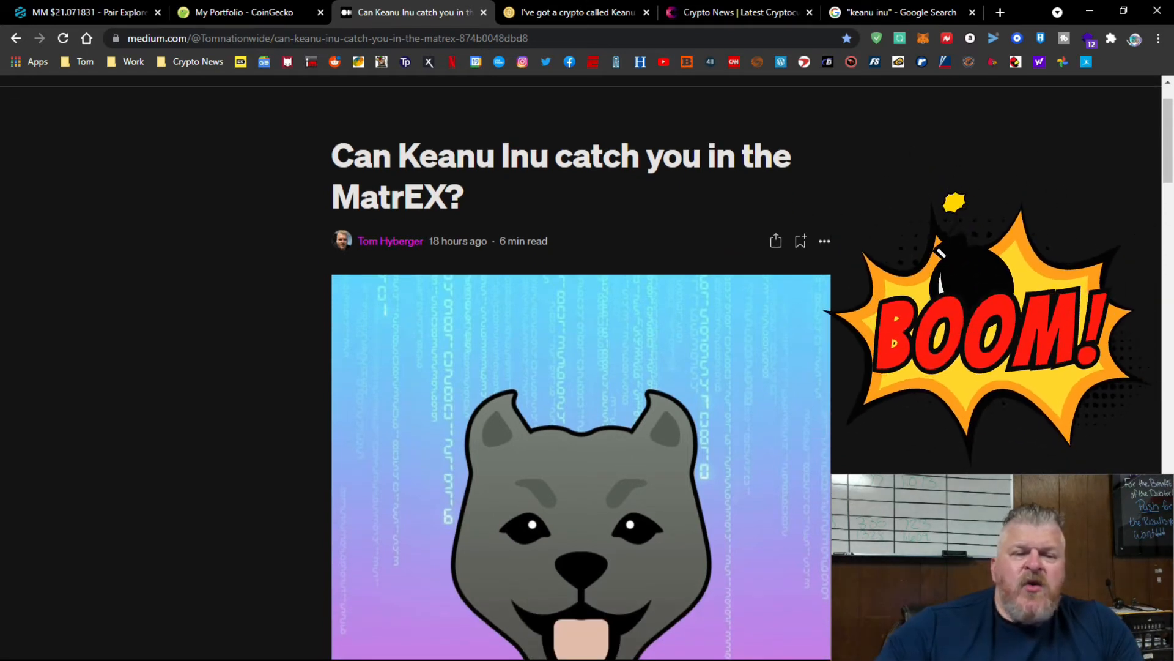
scroll(down, 3)
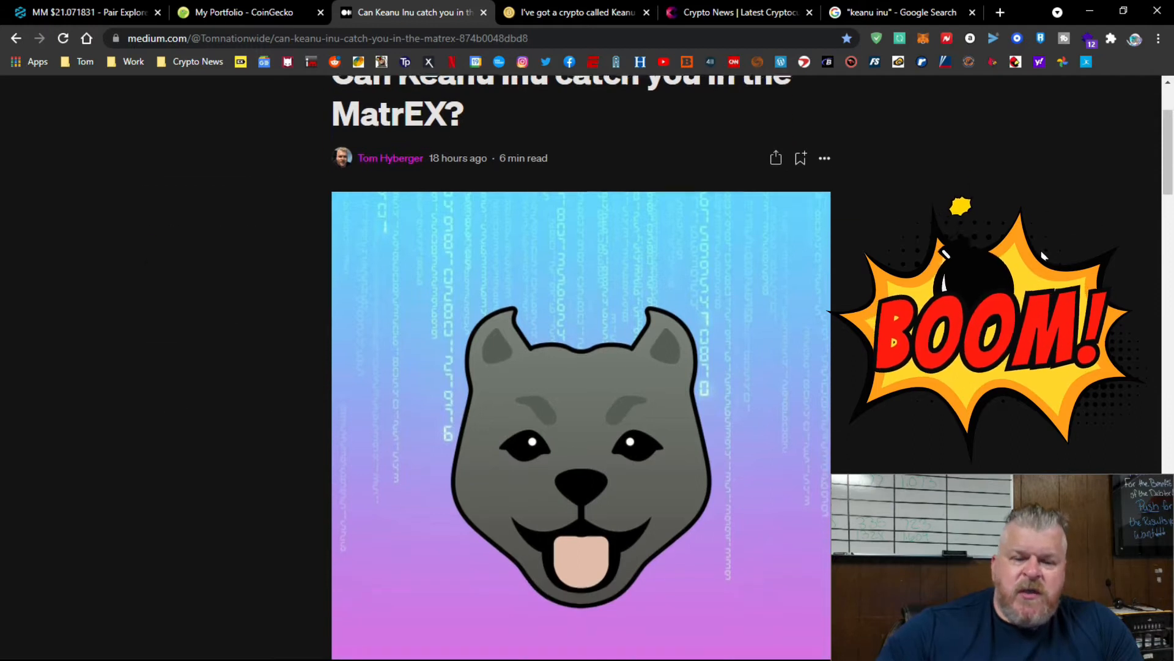
scroll(down, 3)
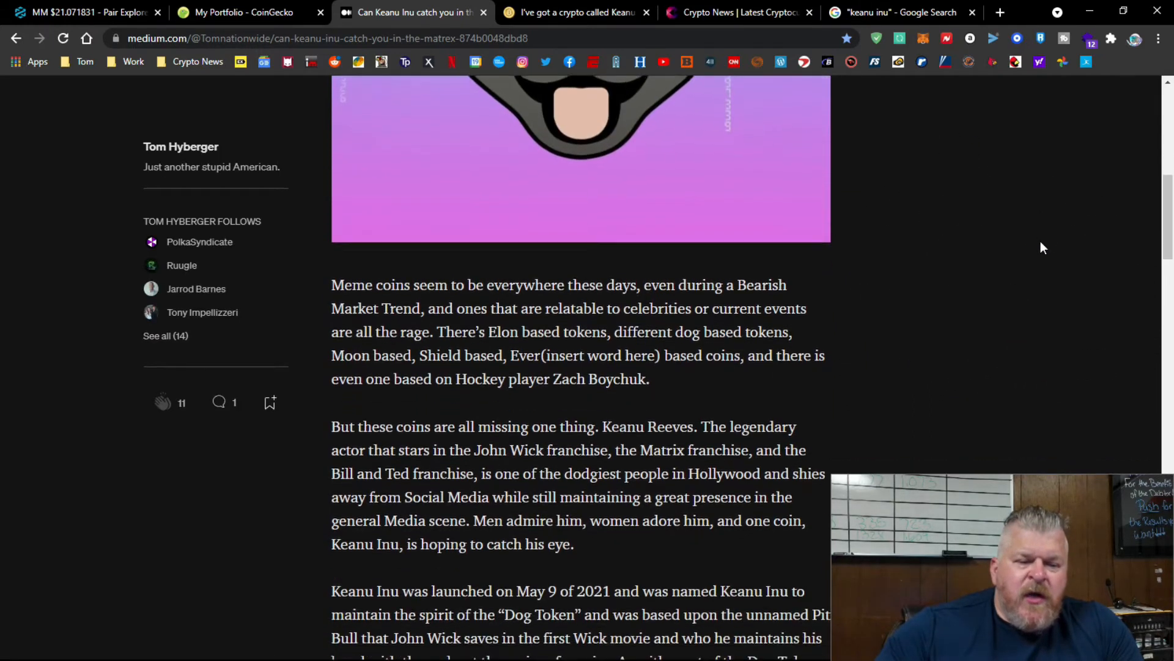
scroll(down, 3)
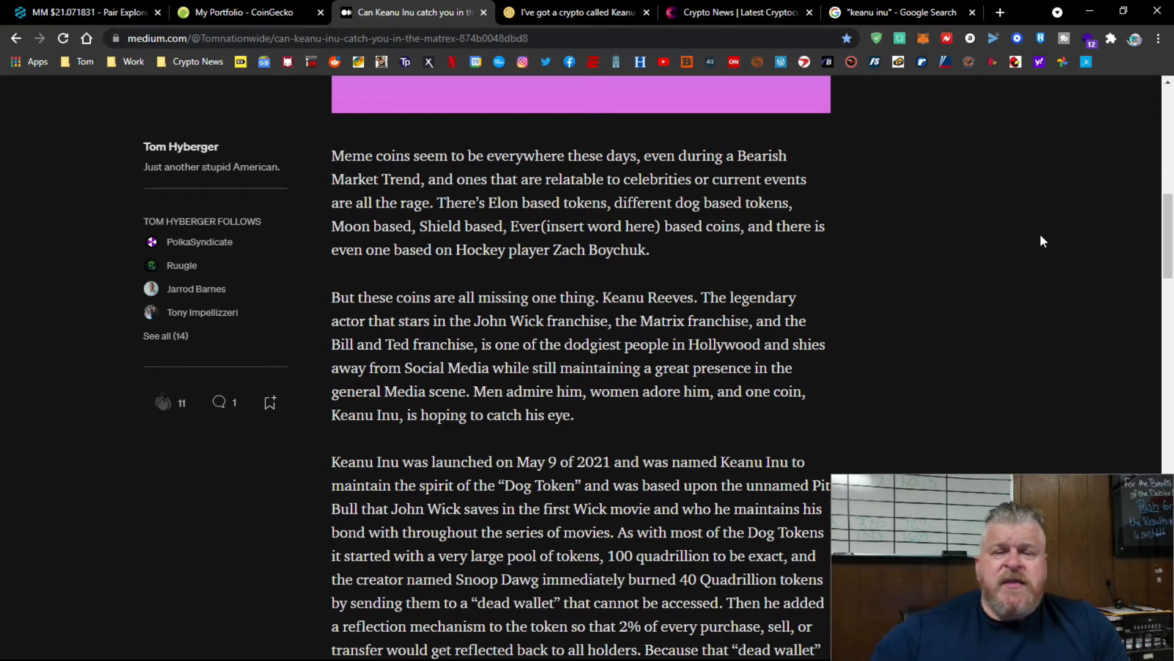
mouse_move(942, 104)
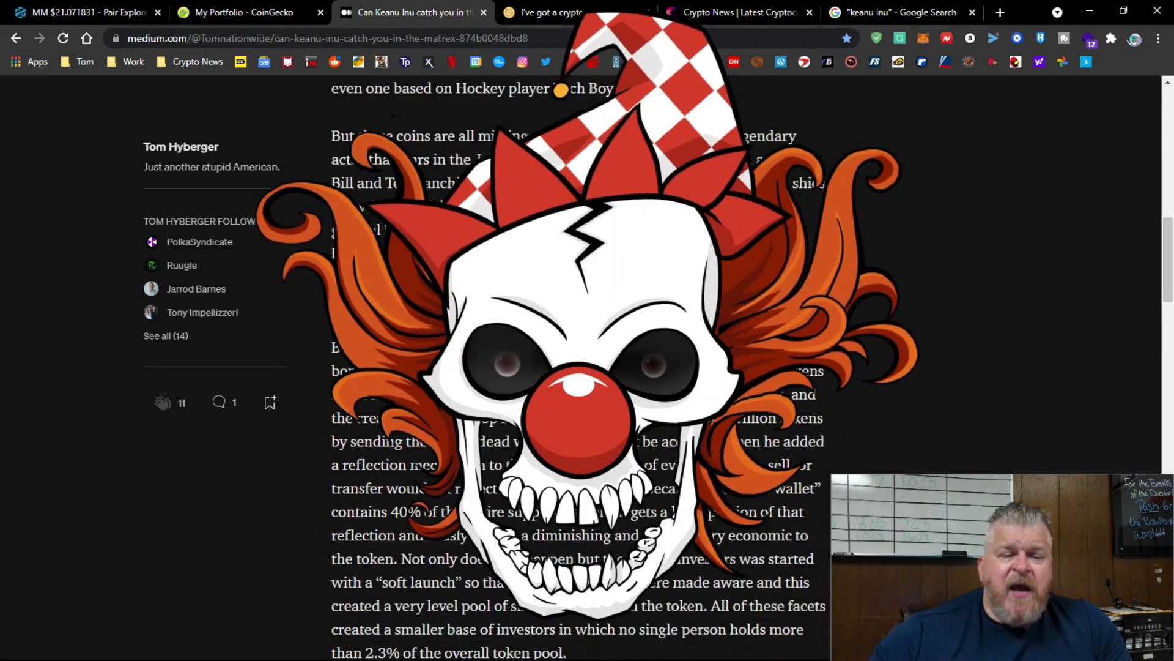
scroll(down, 3)
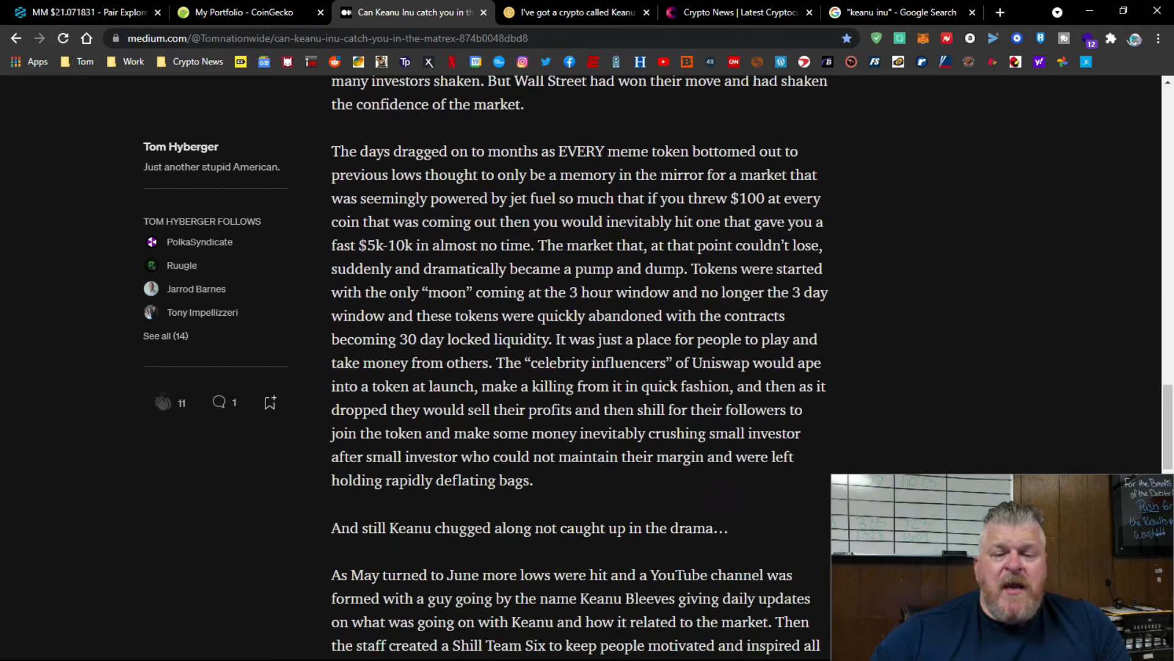
scroll(down, 3)
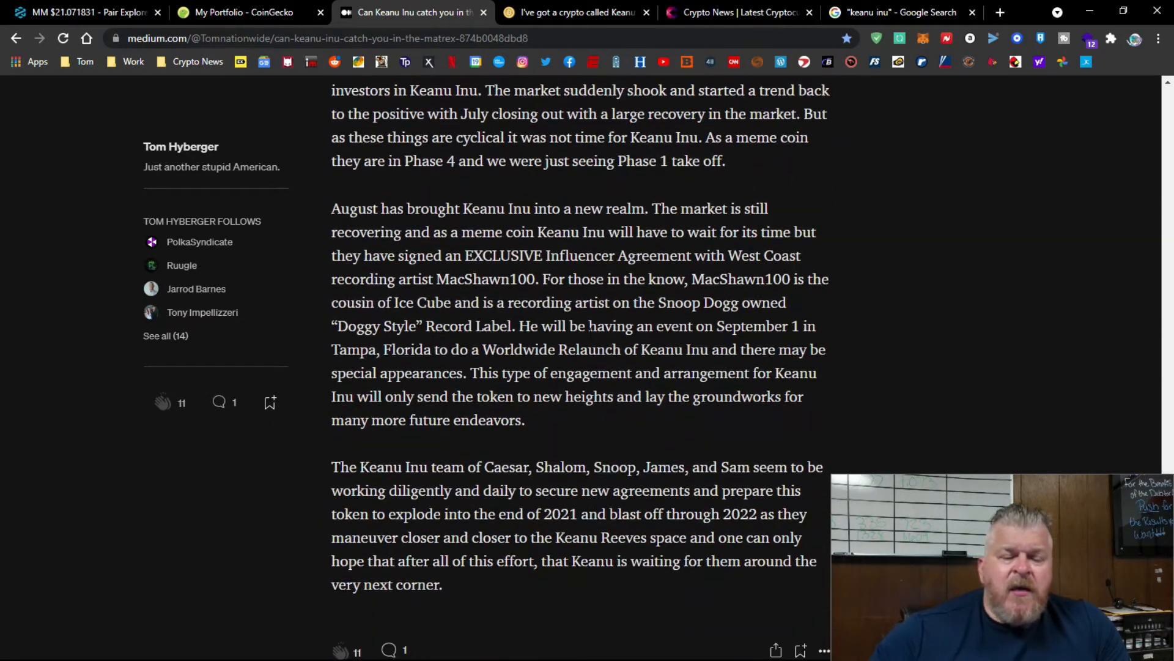
scroll(down, 3)
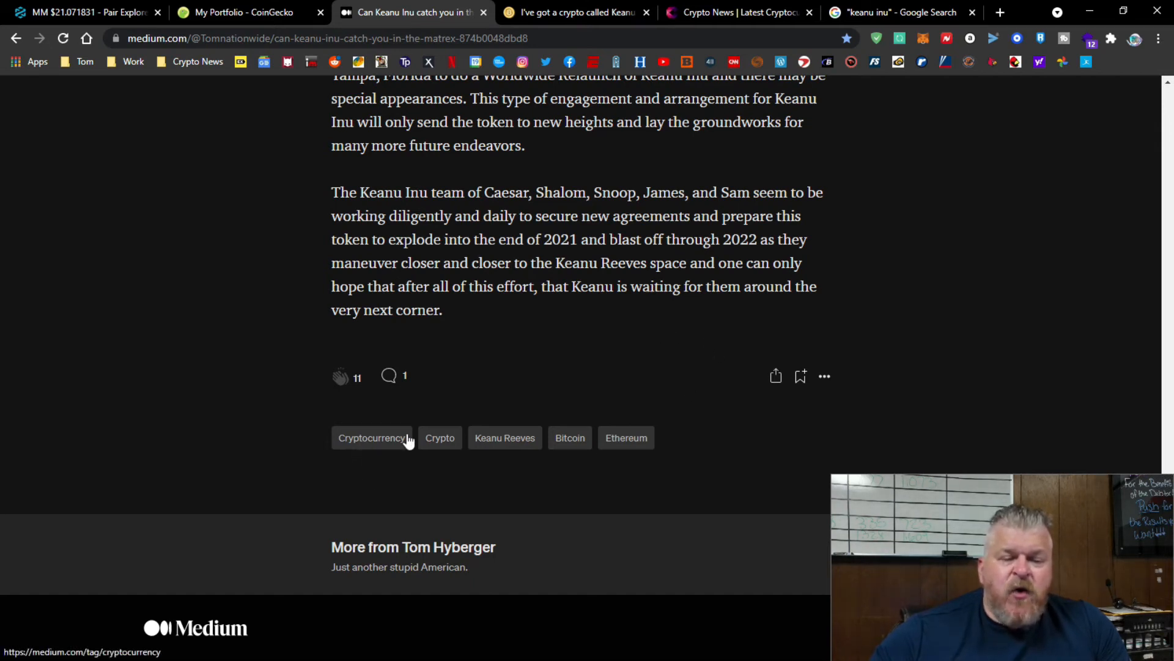
mouse_move(625, 441)
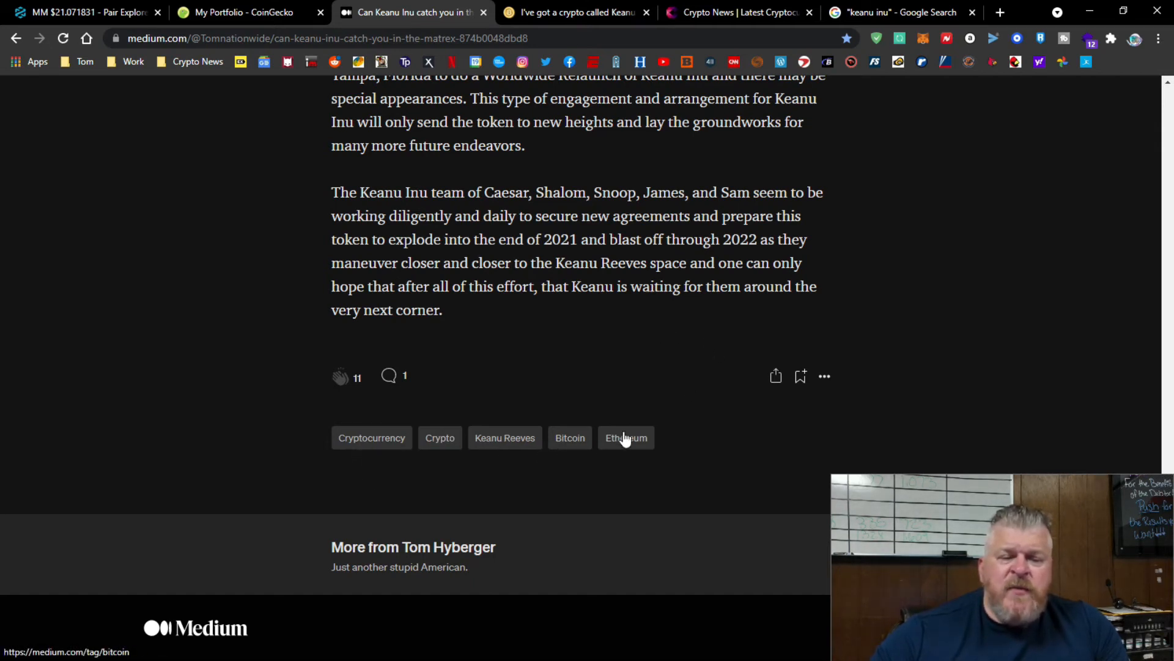
mouse_move(733, 470)
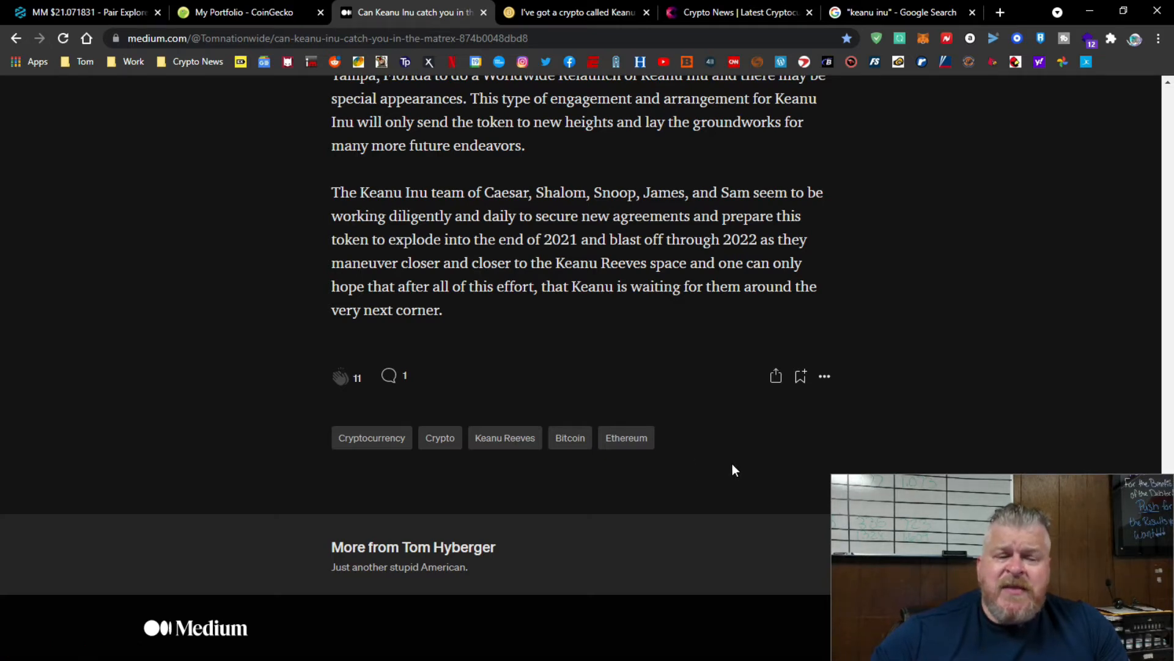
mouse_move(918, 354)
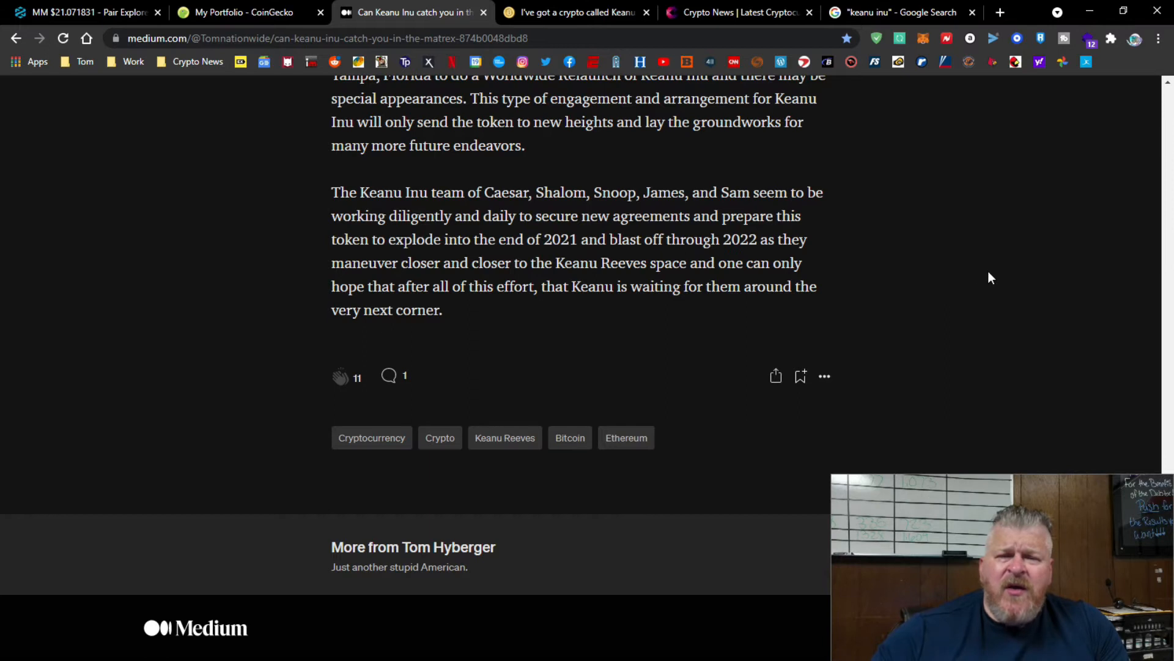
mouse_move(917, 305)
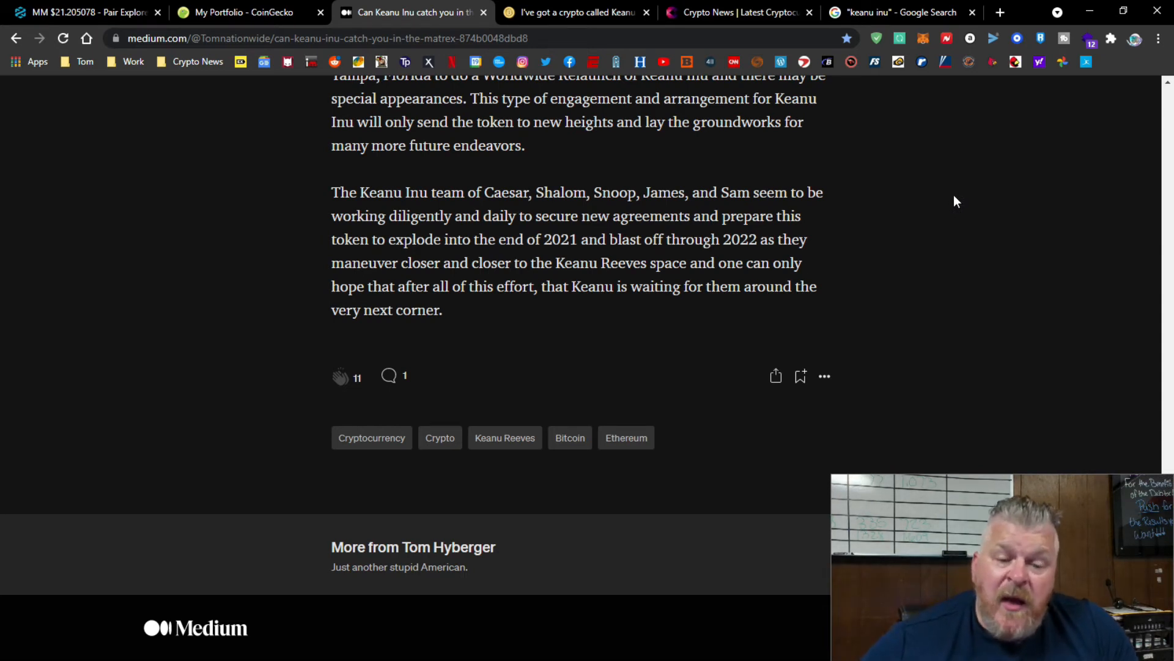
scroll(up, 3)
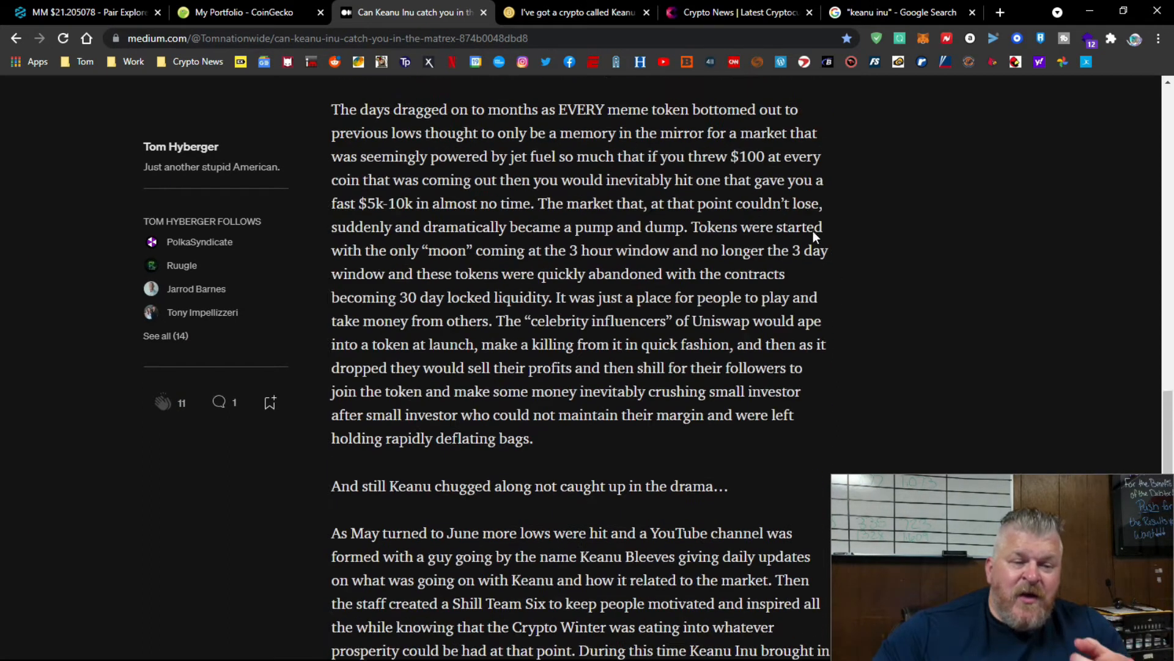
scroll(up, 3)
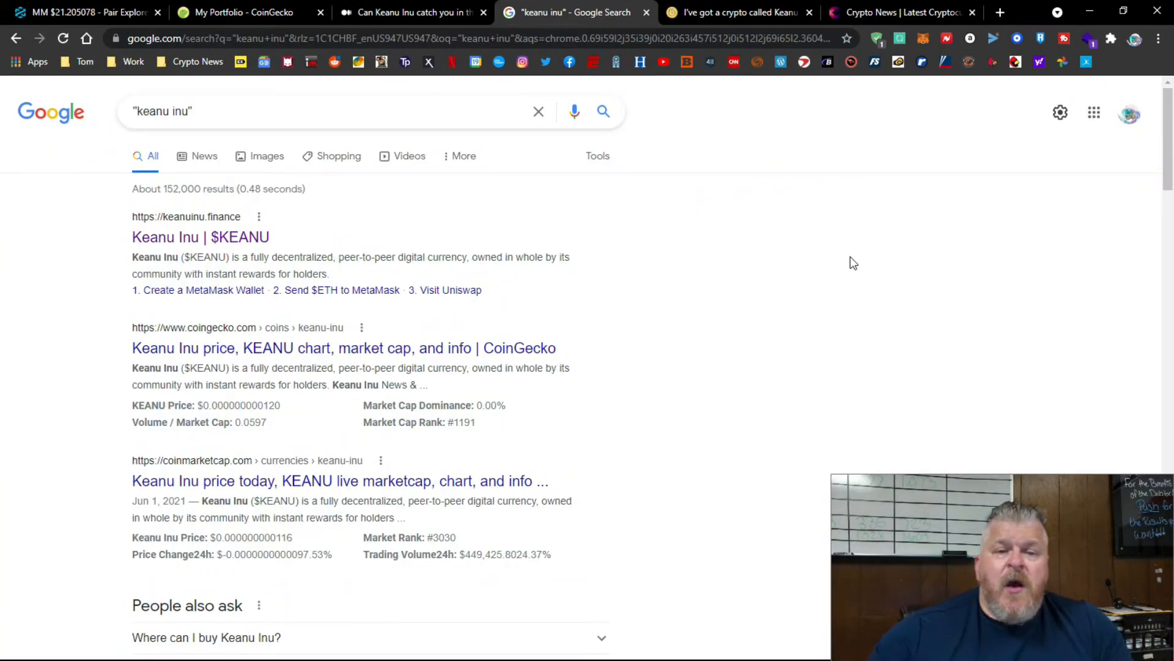
mouse_move(333, 325)
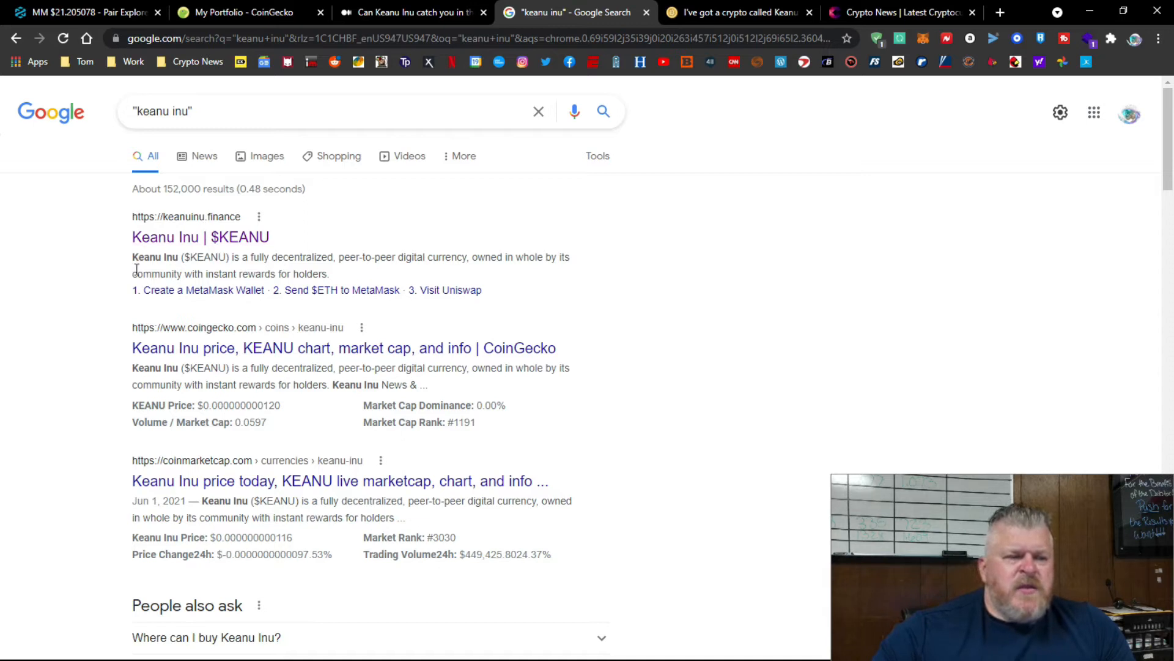
mouse_move(170, 242)
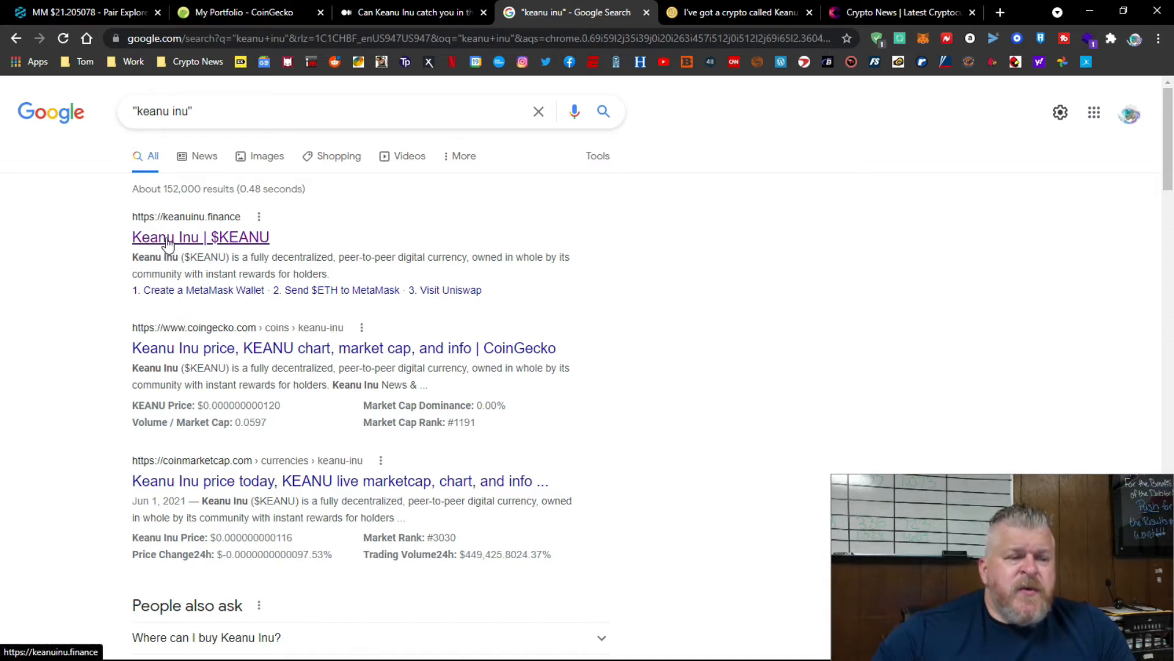
Scroll the Google "keanu inu" results down past the Telegram listing to the isthiscoinascam link.
scroll(down, 3)
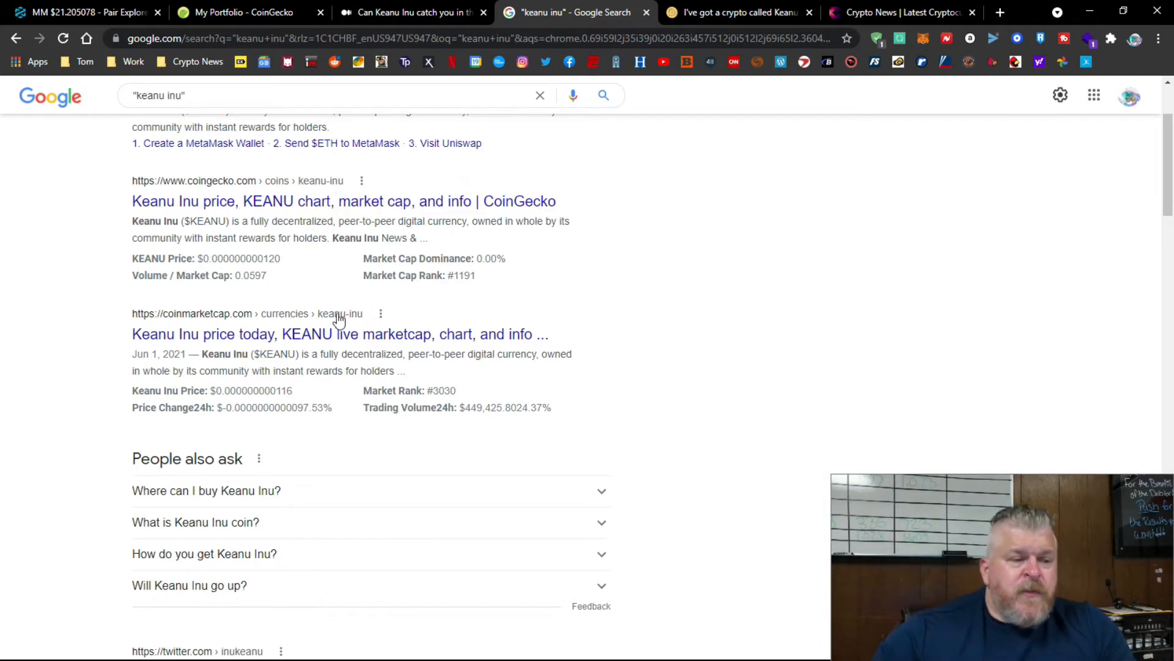
scroll(down, 3)
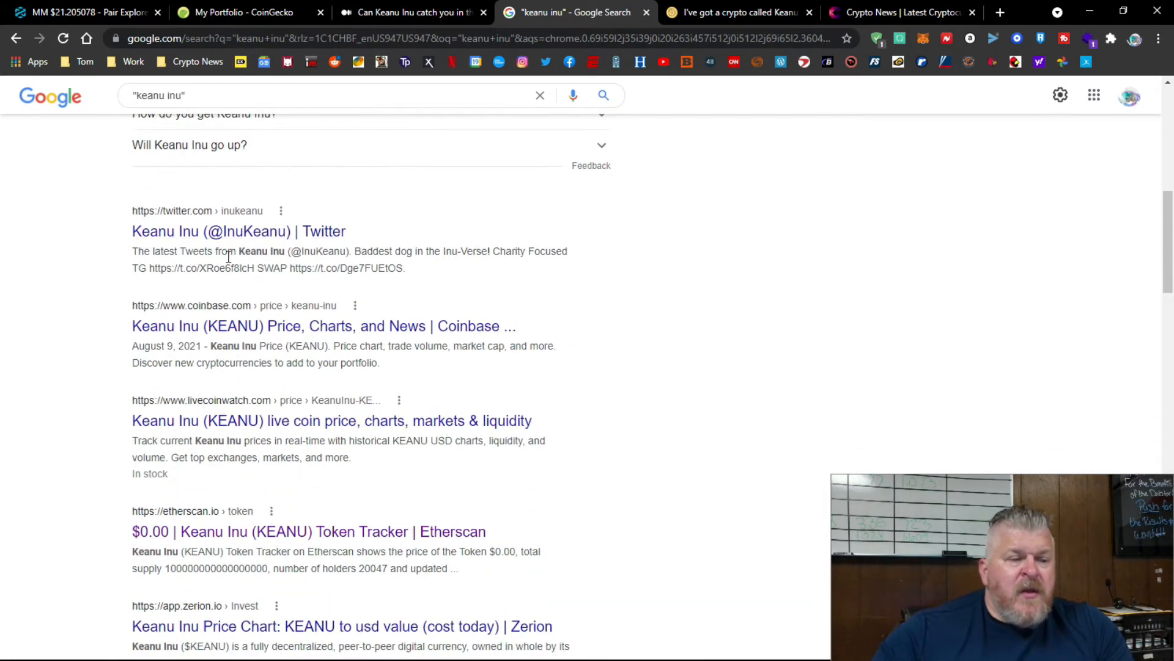
scroll(down, 3)
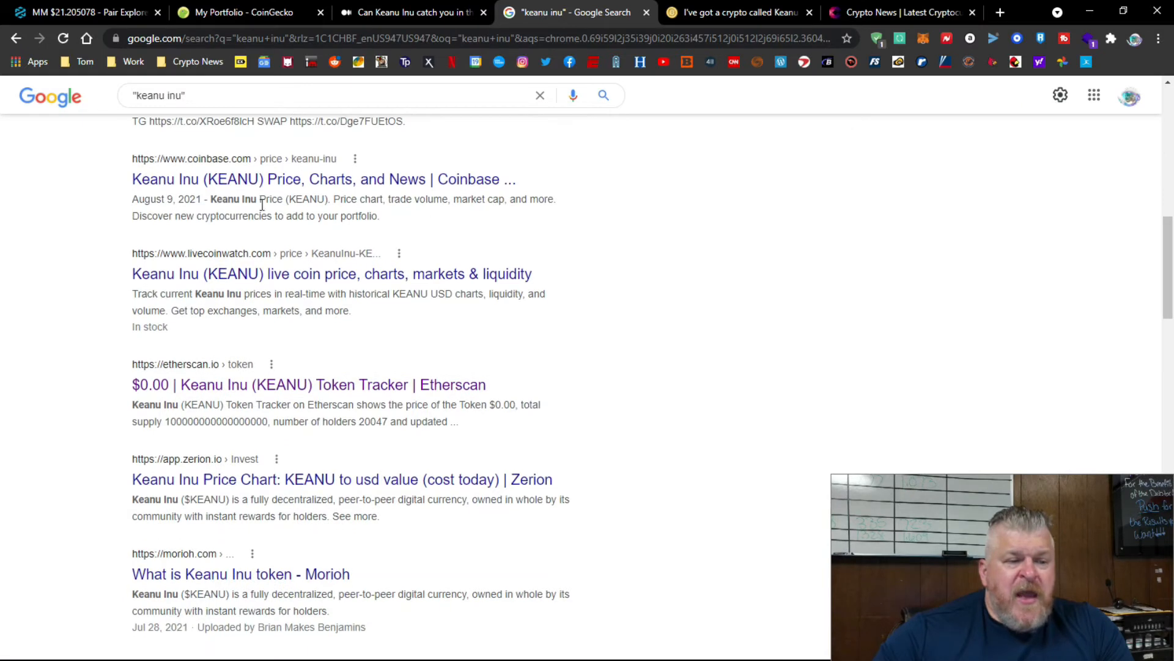
mouse_move(432, 186)
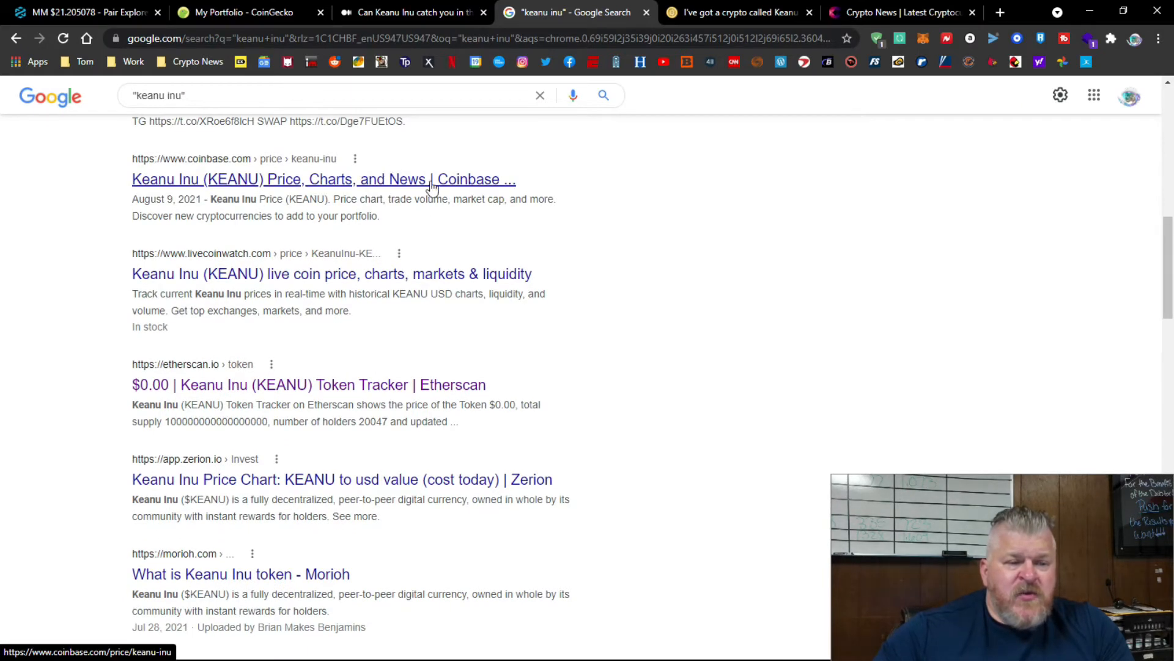
mouse_move(307, 280)
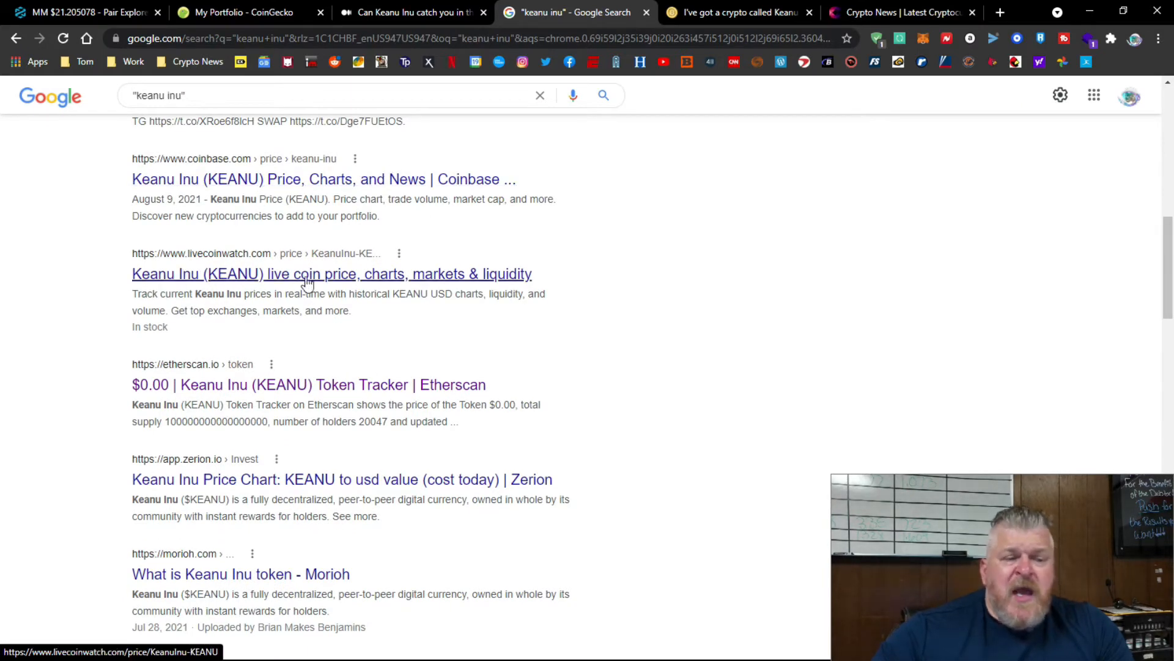
scroll(down, 3)
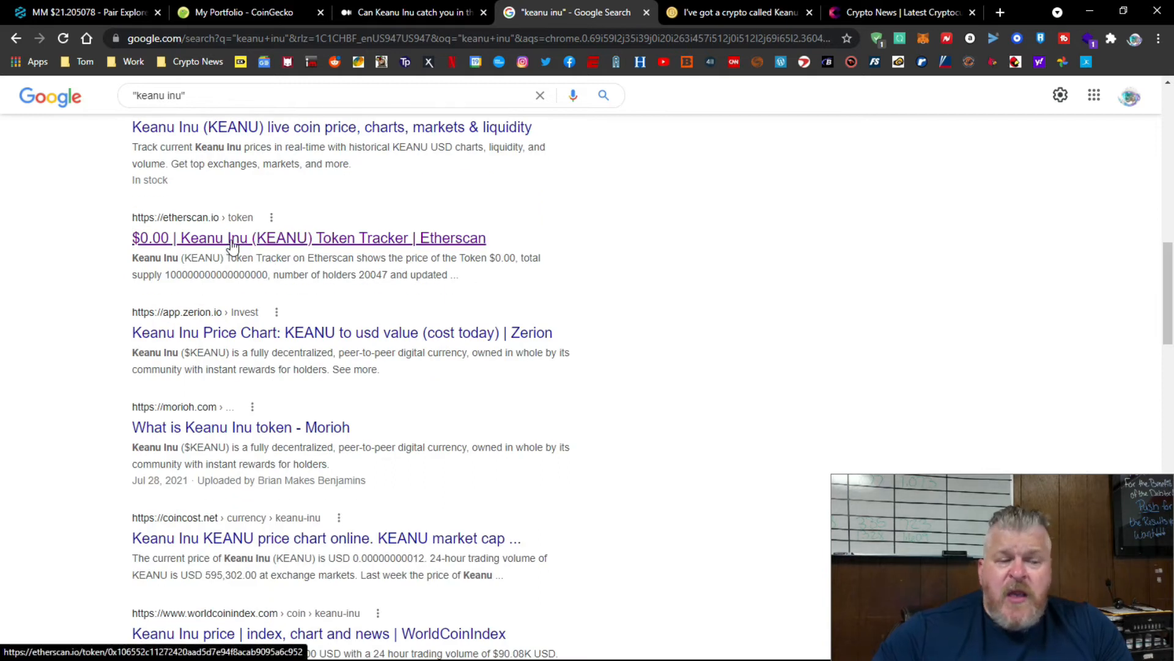
scroll(down, 3)
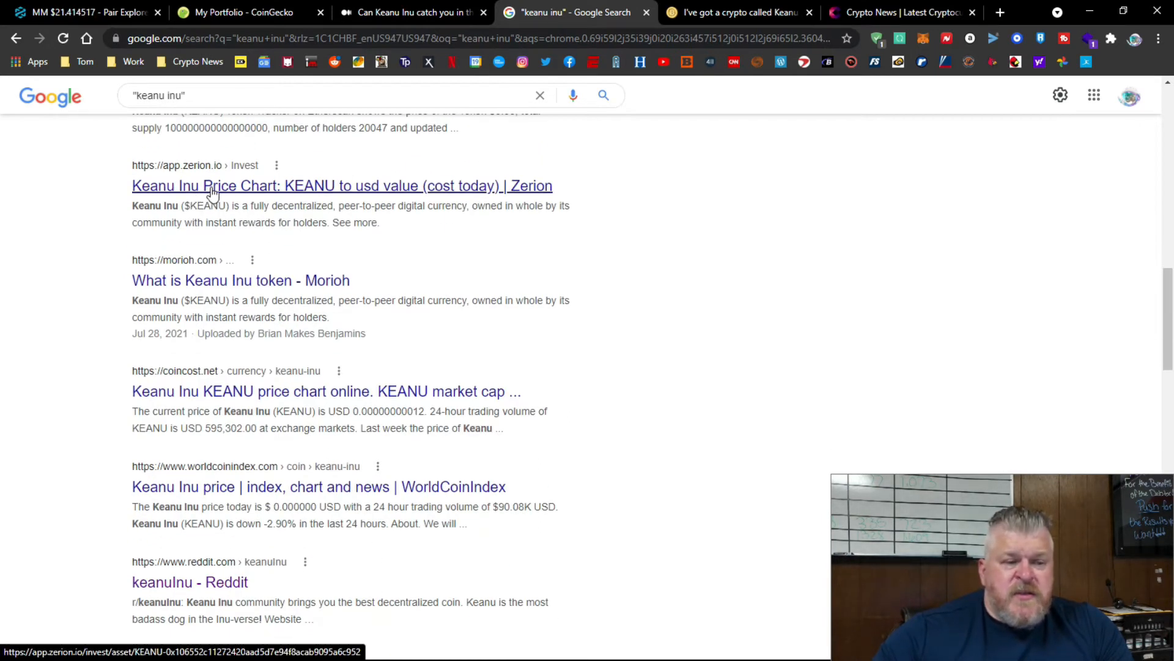
mouse_move(208, 283)
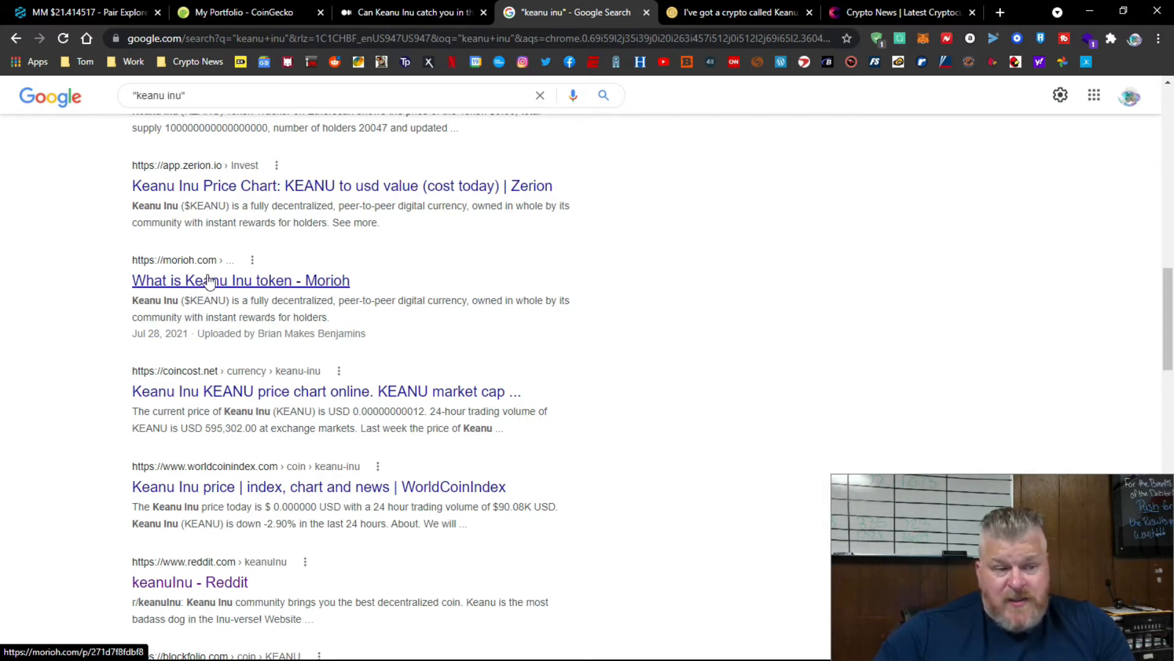
scroll(down, 3)
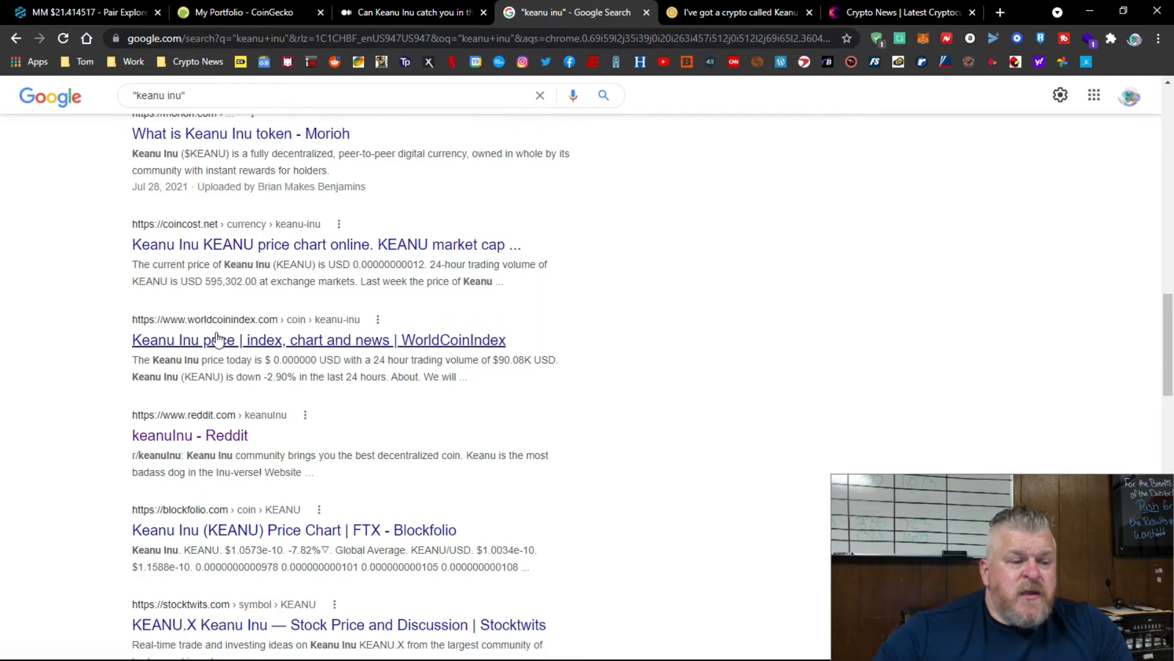
scroll(down, 3)
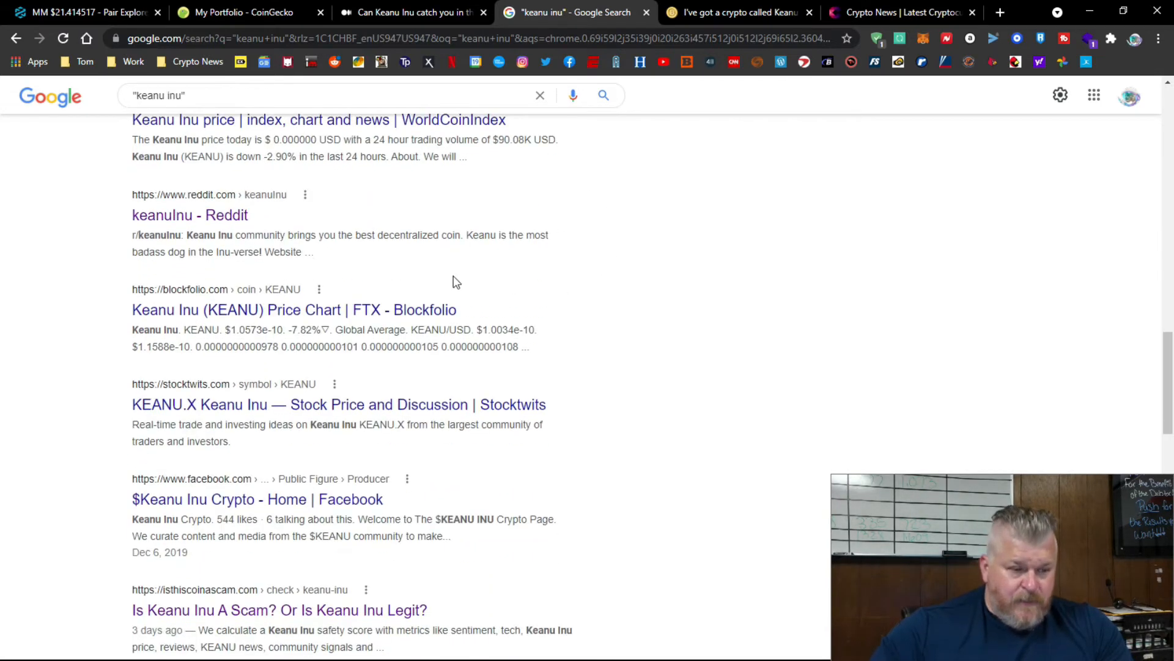
mouse_move(217, 322)
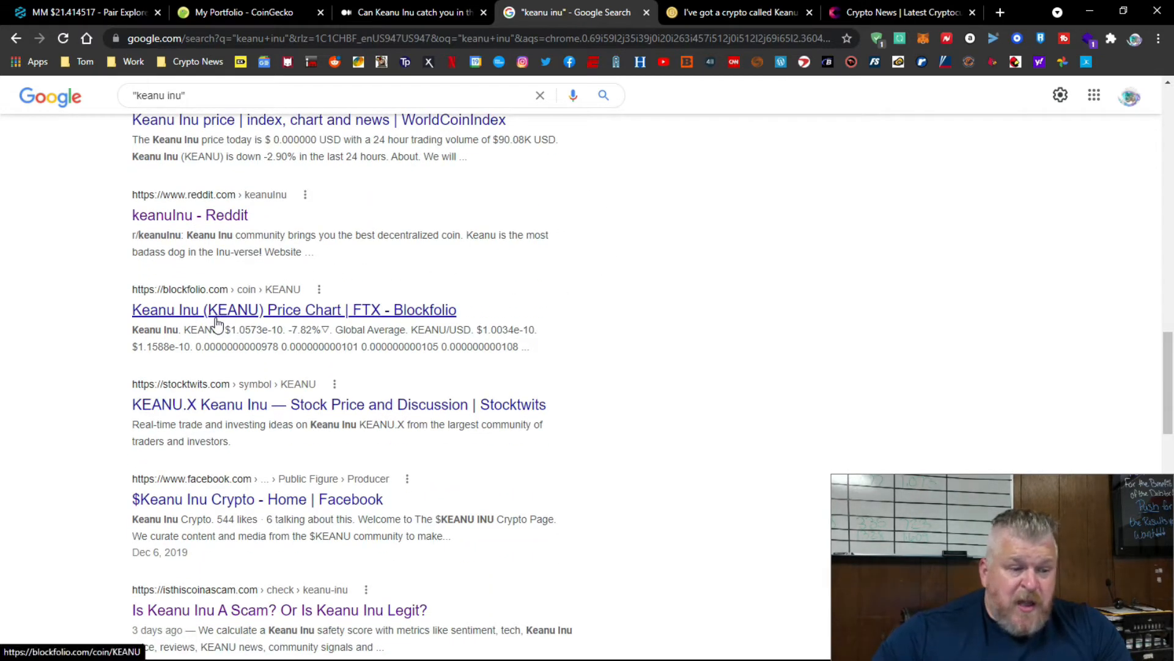
scroll(down, 3)
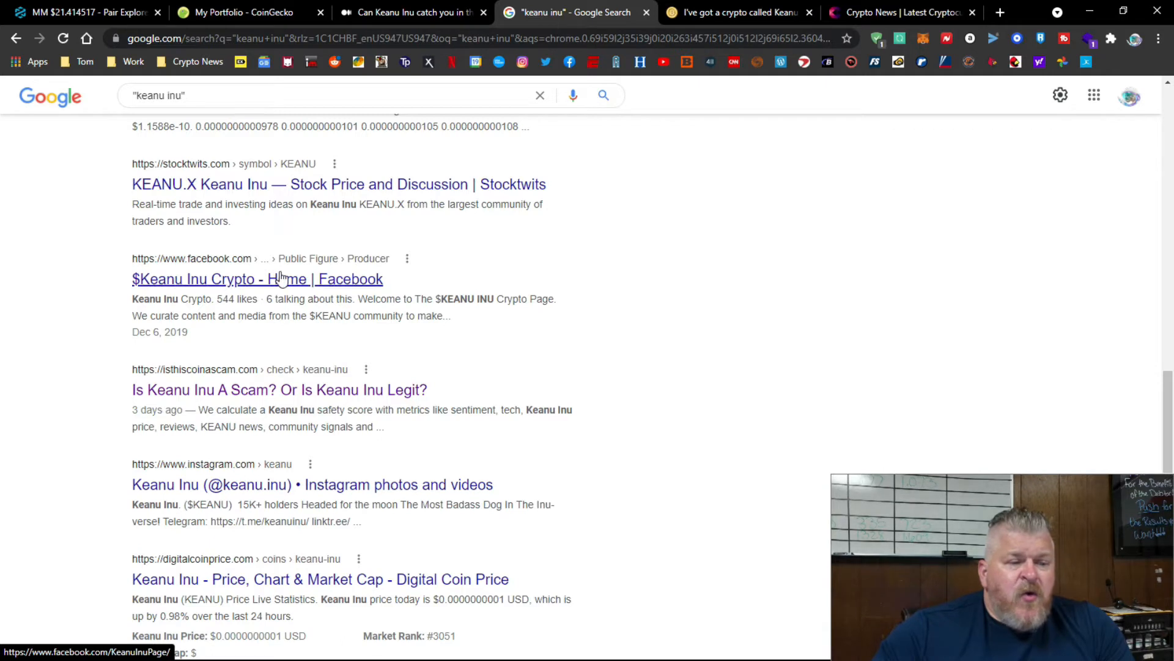
scroll(down, 3)
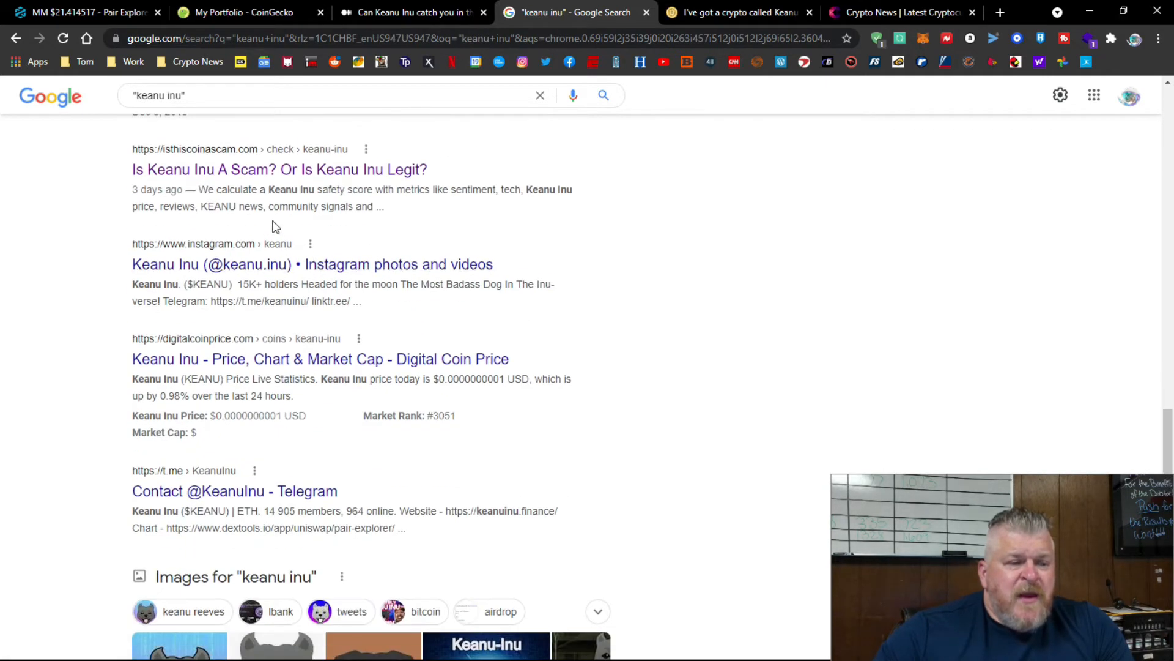
mouse_move(183, 155)
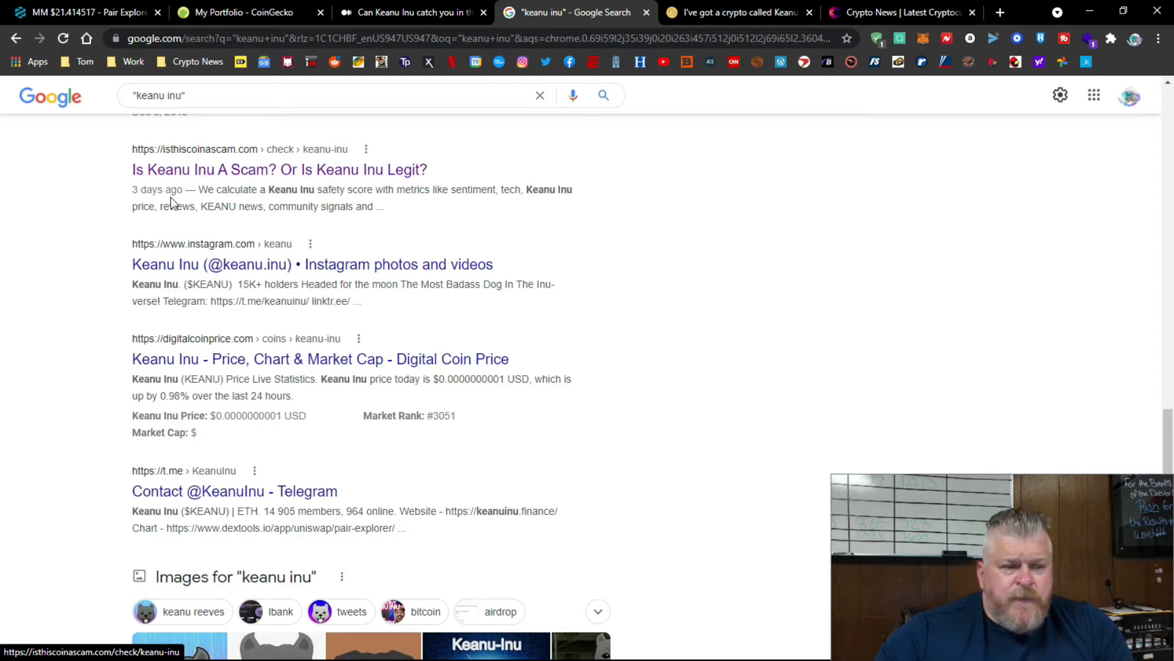
mouse_move(276, 183)
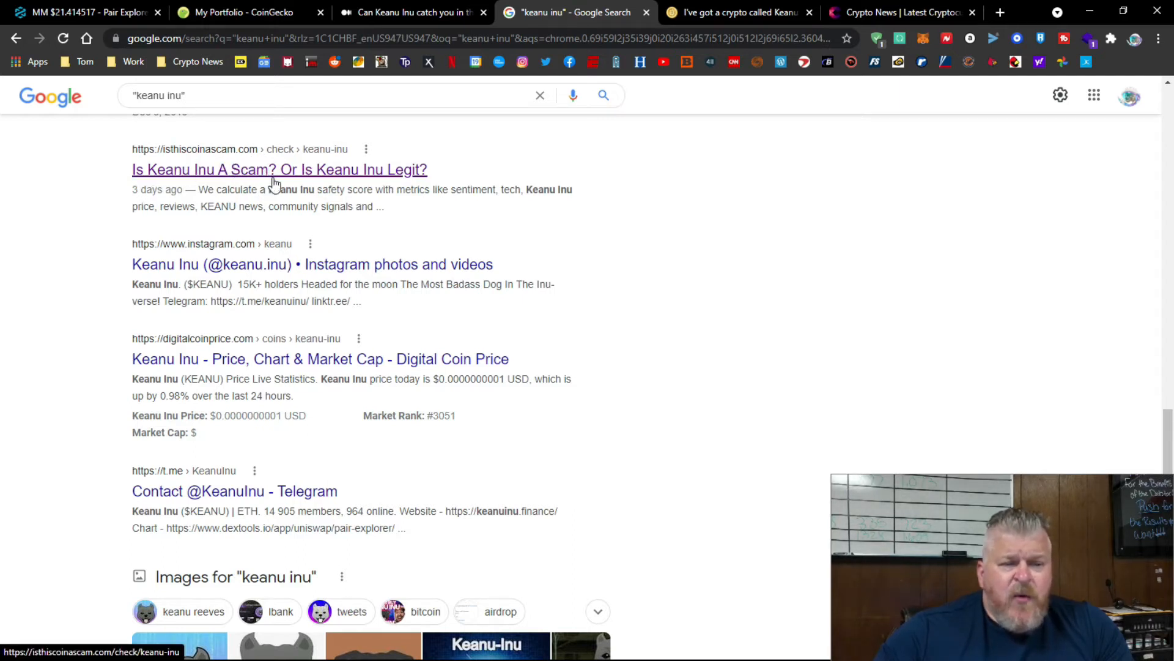
Load the isthiscoinascam Keanu Inu profile and view its 3.30 Poor score and metrics.
click(279, 169)
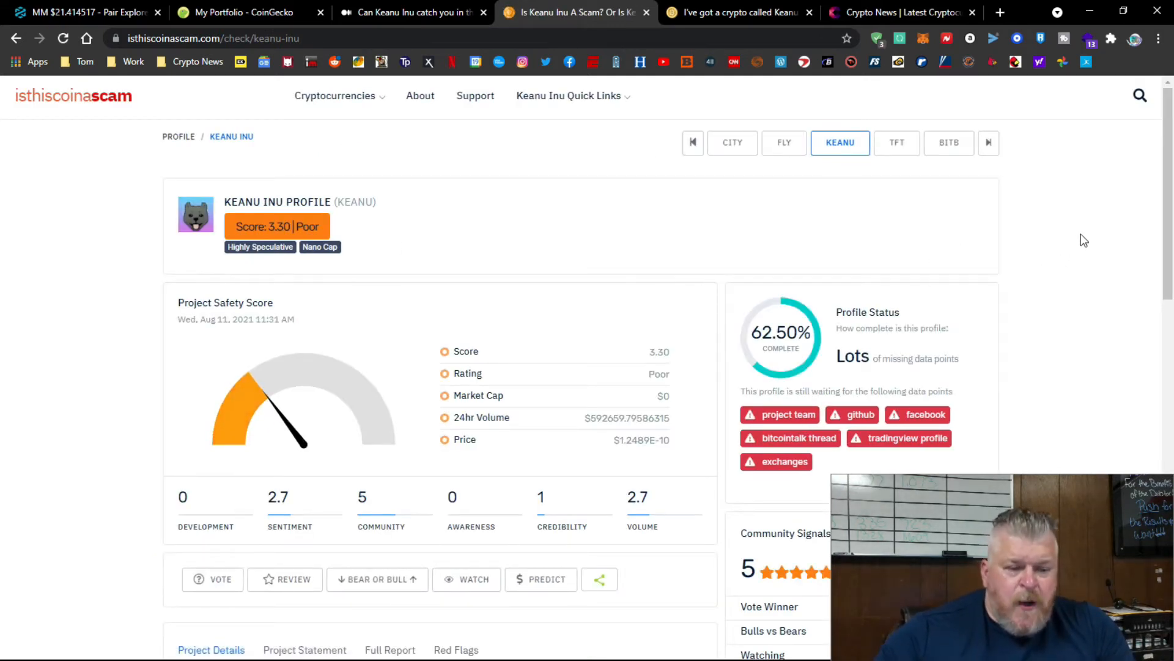
scroll(down, 3)
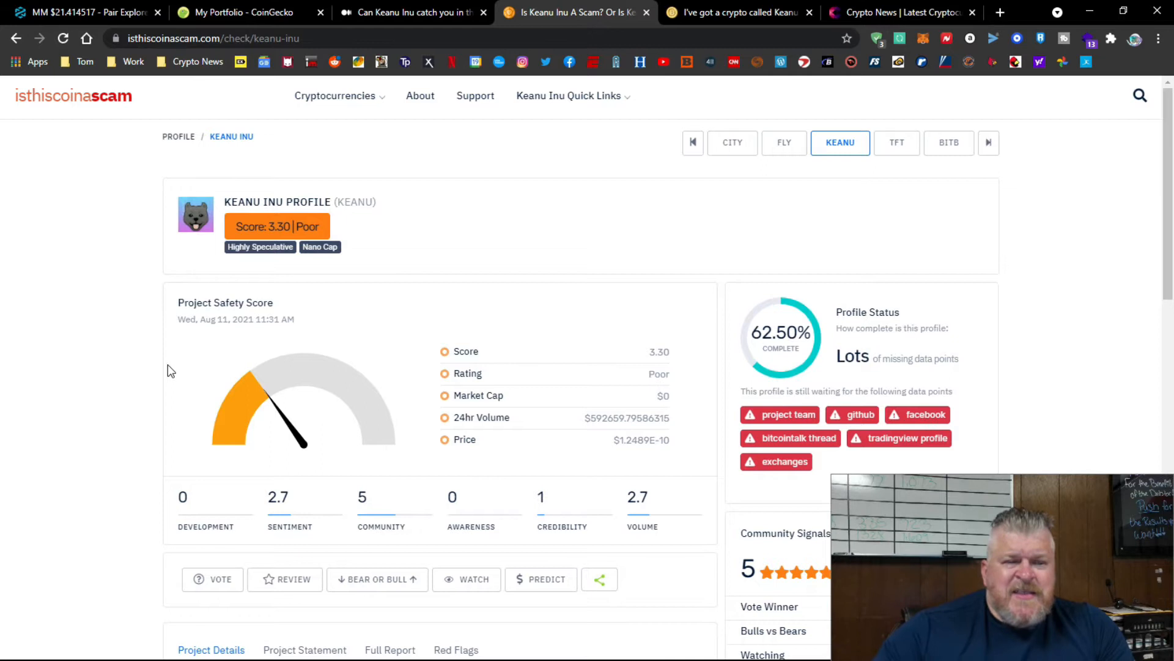
mouse_move(171, 348)
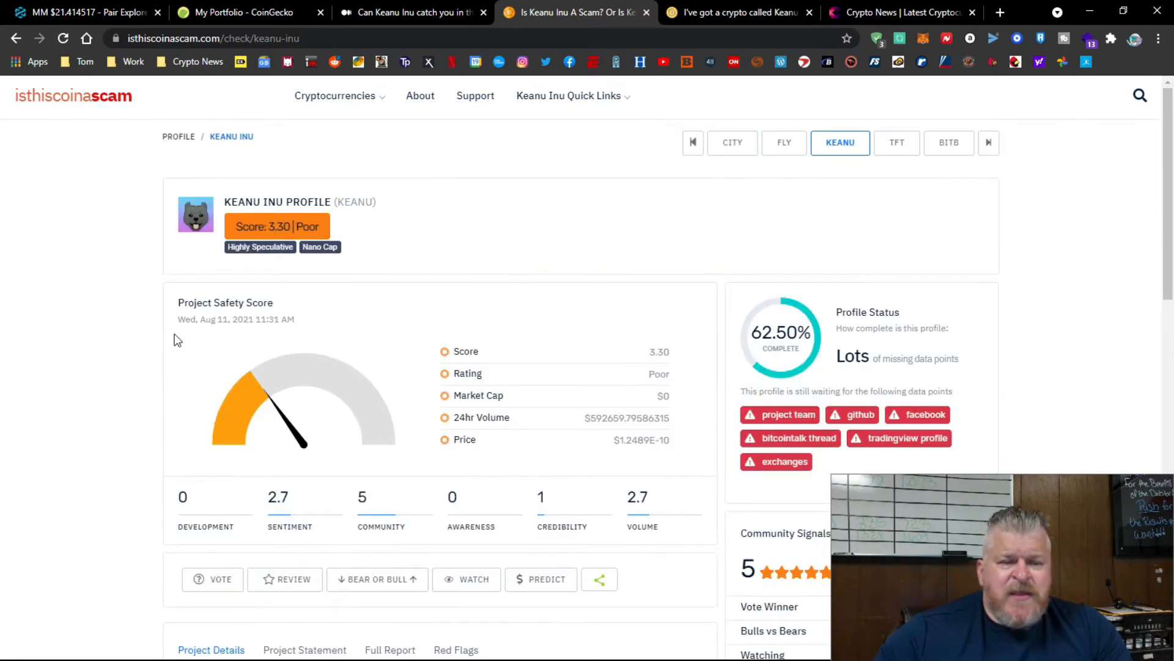
scroll(down, 3)
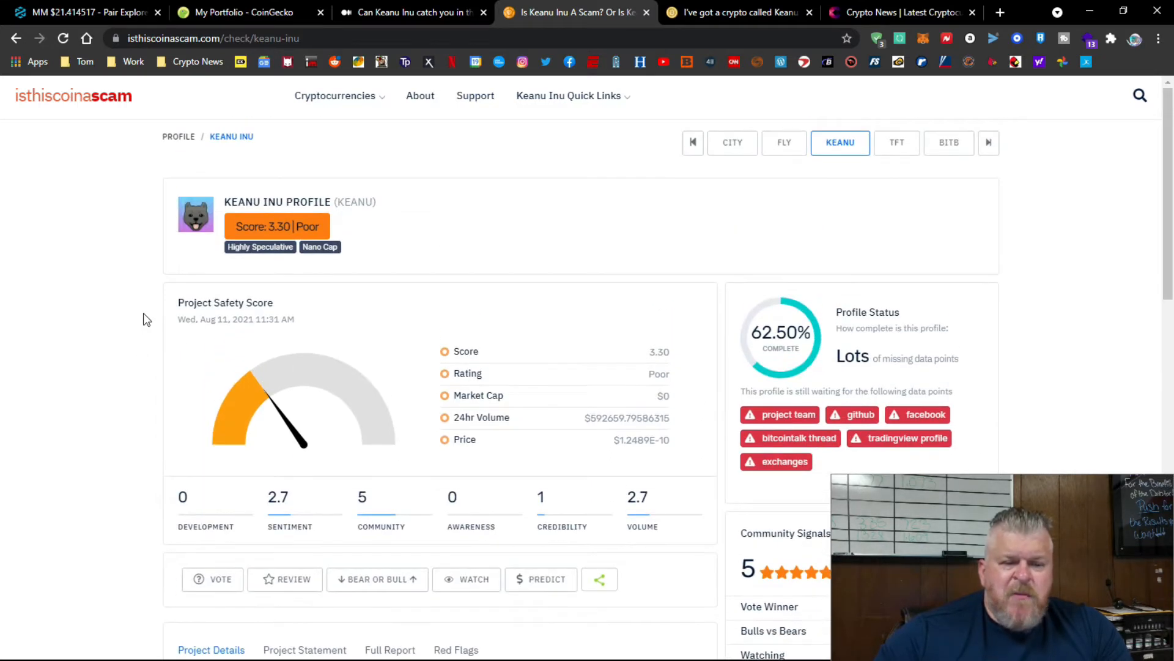
scroll(down, 3)
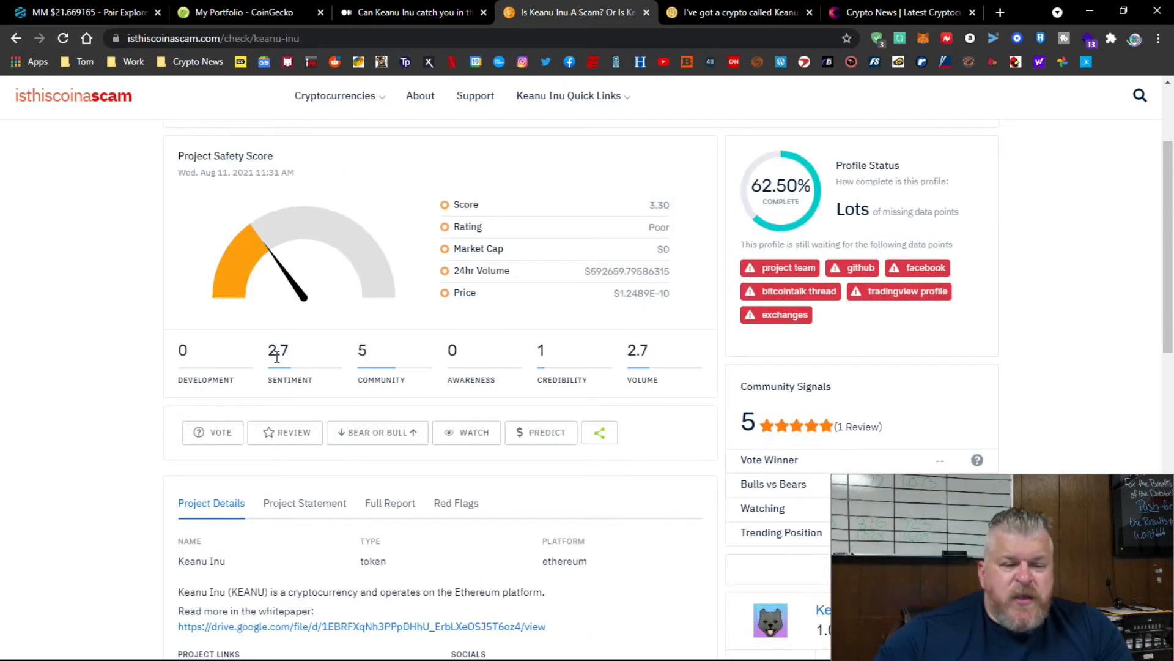
mouse_move(447, 363)
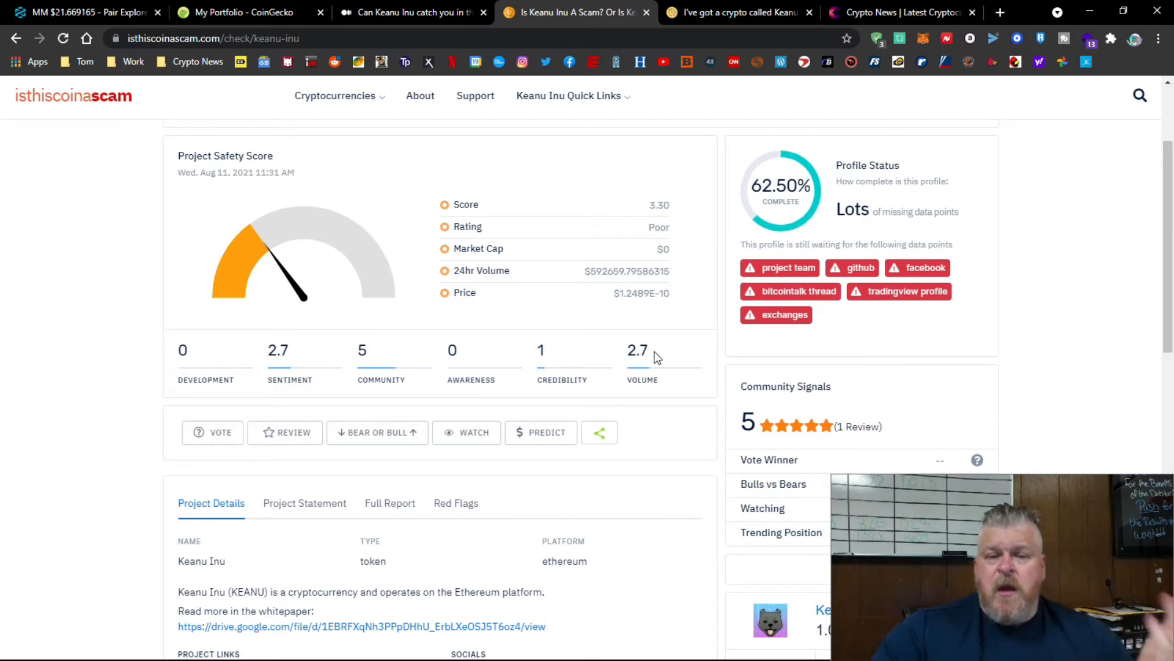
mouse_move(602, 274)
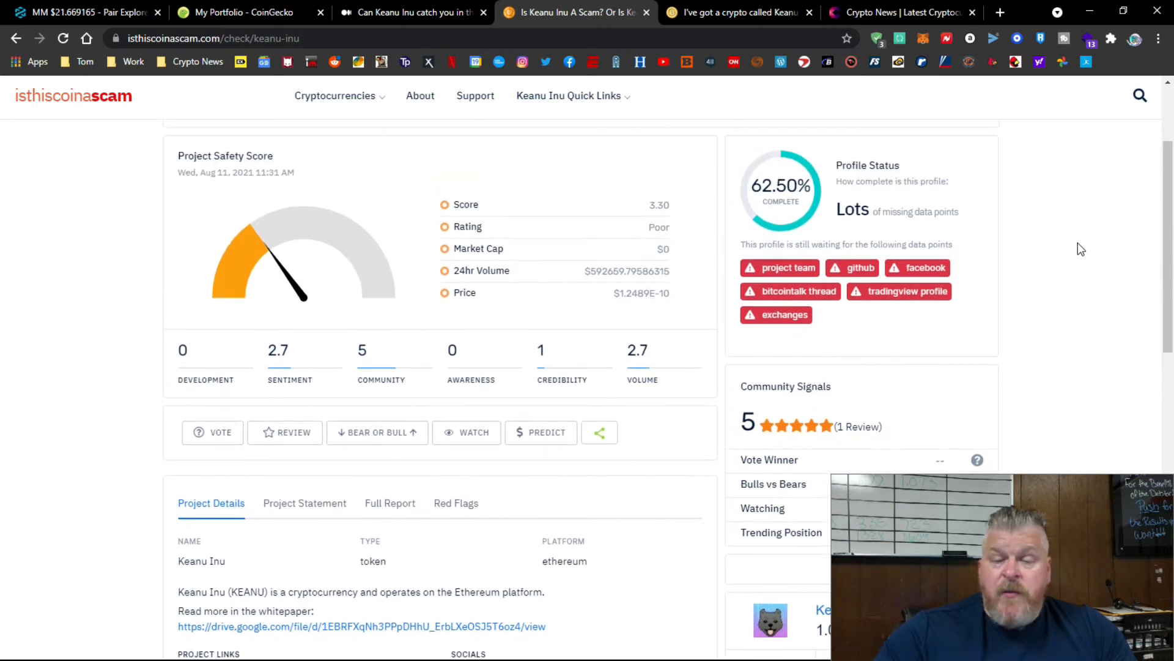
mouse_move(1024, 222)
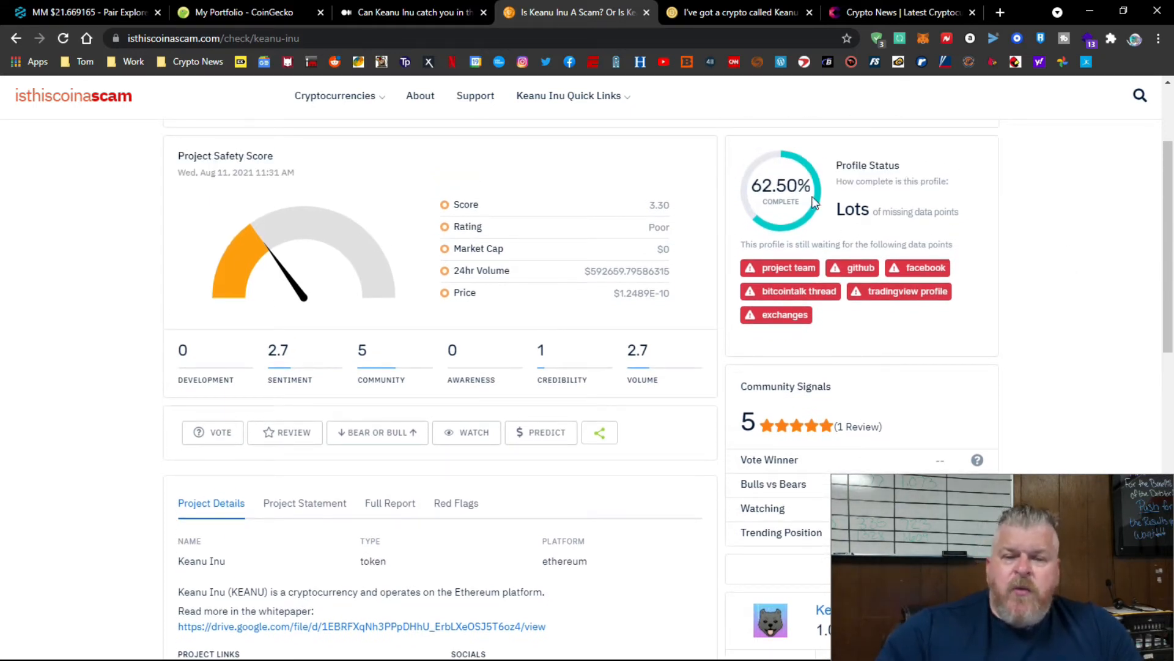
mouse_move(851, 225)
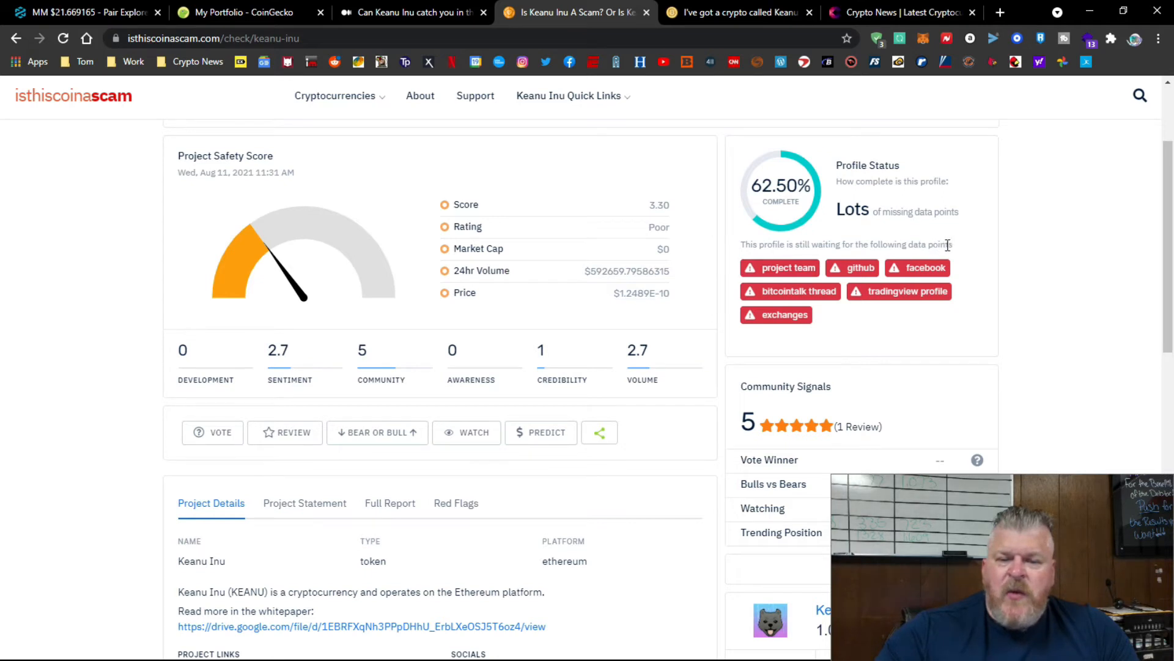
mouse_move(769, 274)
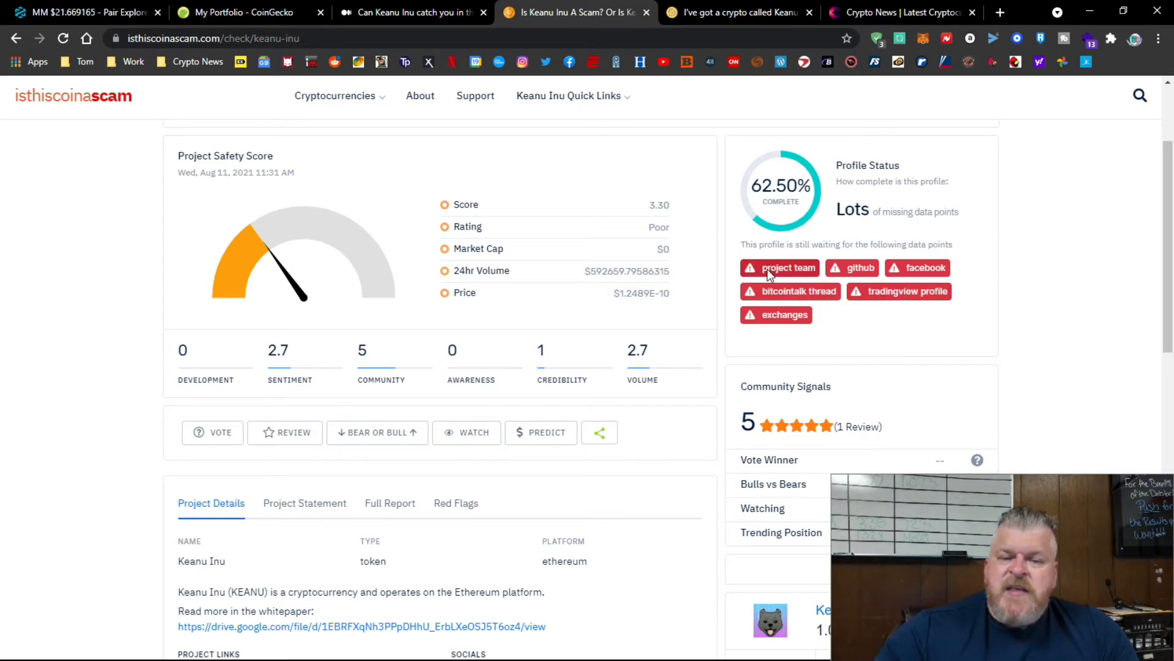
mouse_move(815, 299)
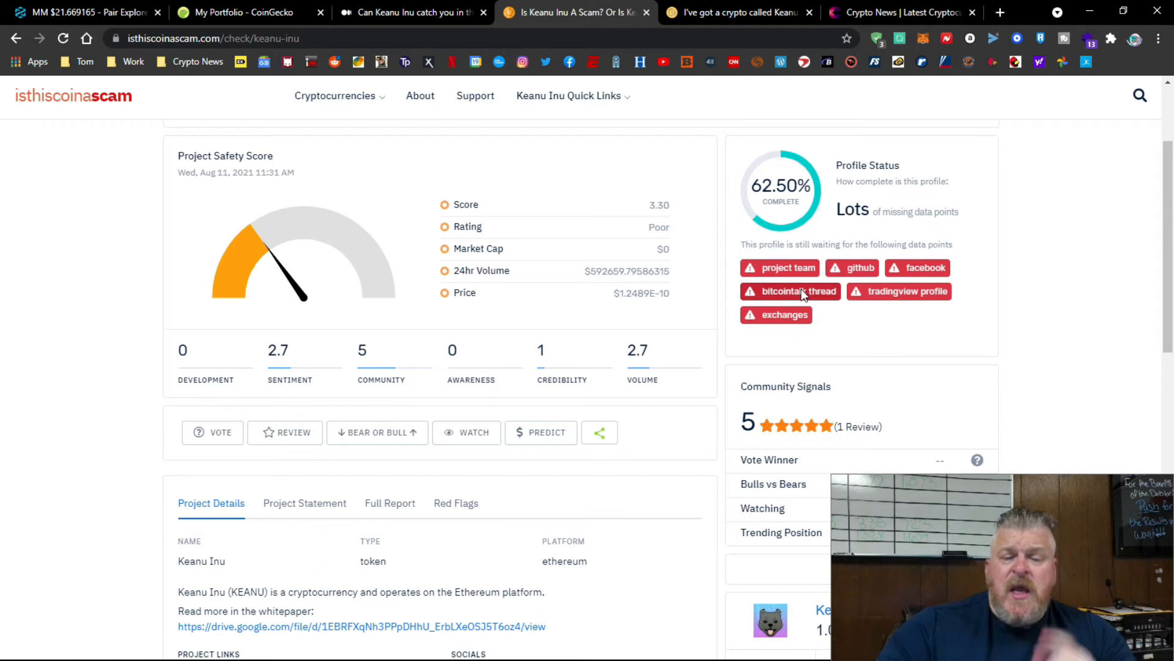
mouse_move(871, 299)
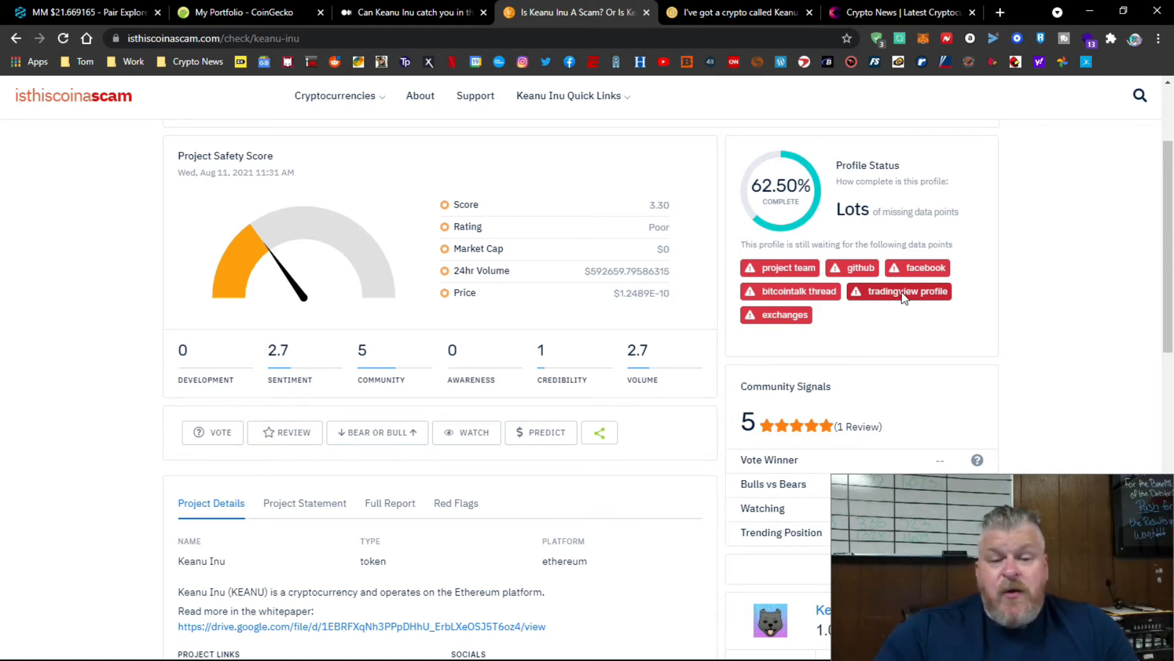
mouse_move(1003, 283)
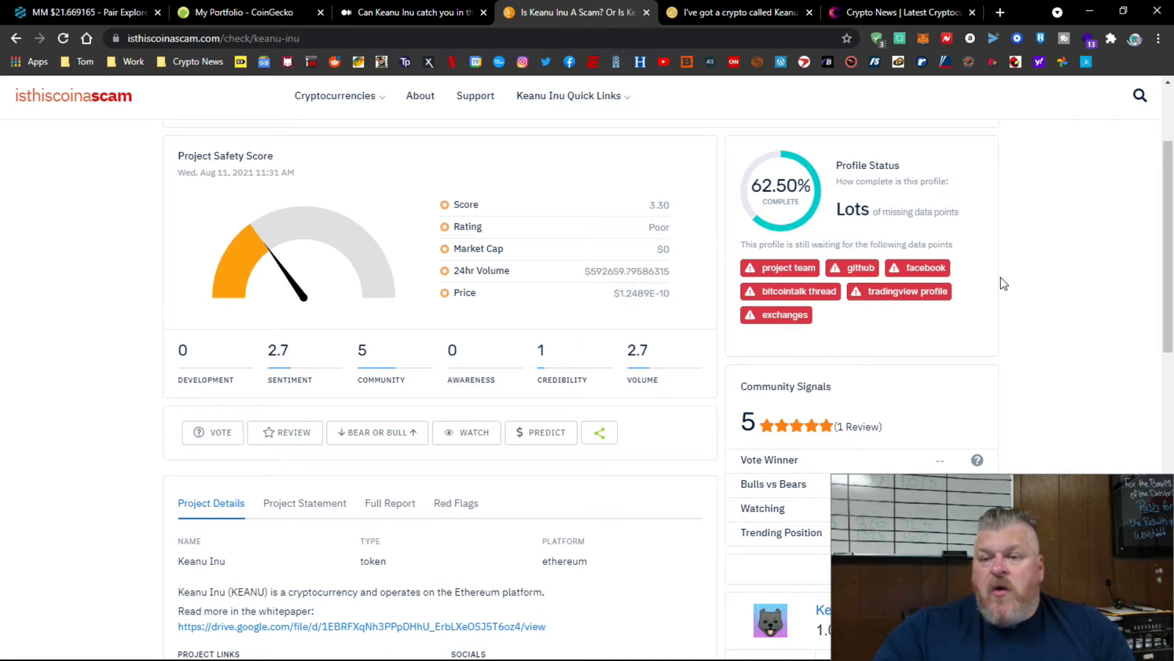
mouse_move(910, 294)
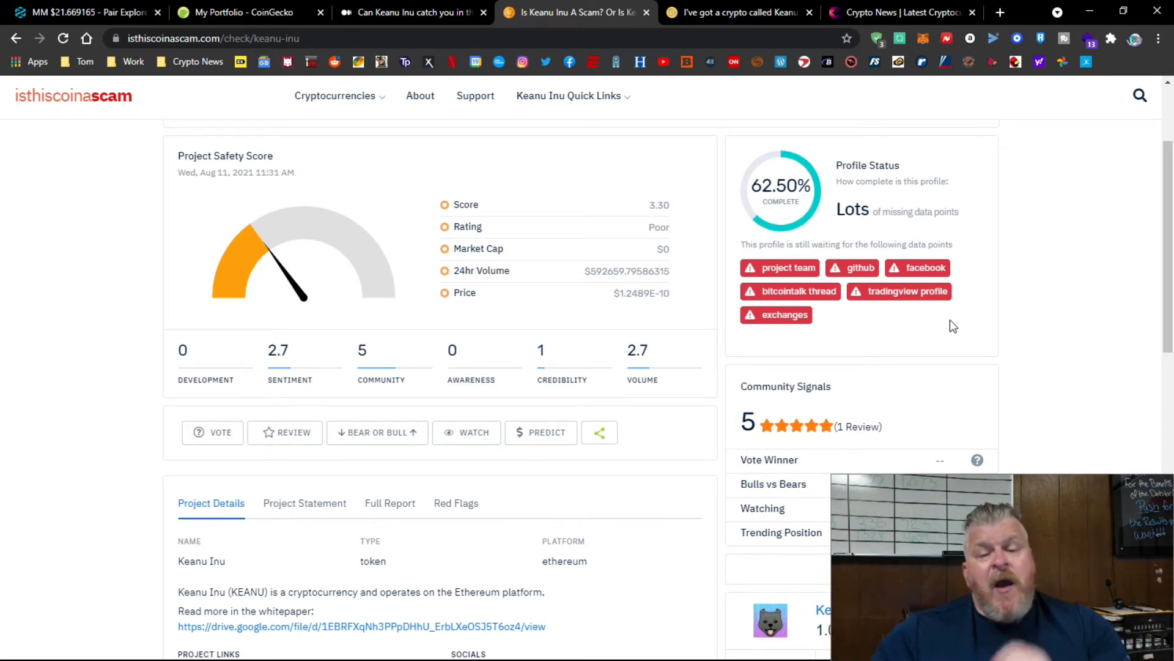
Move down to the empty Team, Exchanges and TradingView chart entries.
scroll(down, 3)
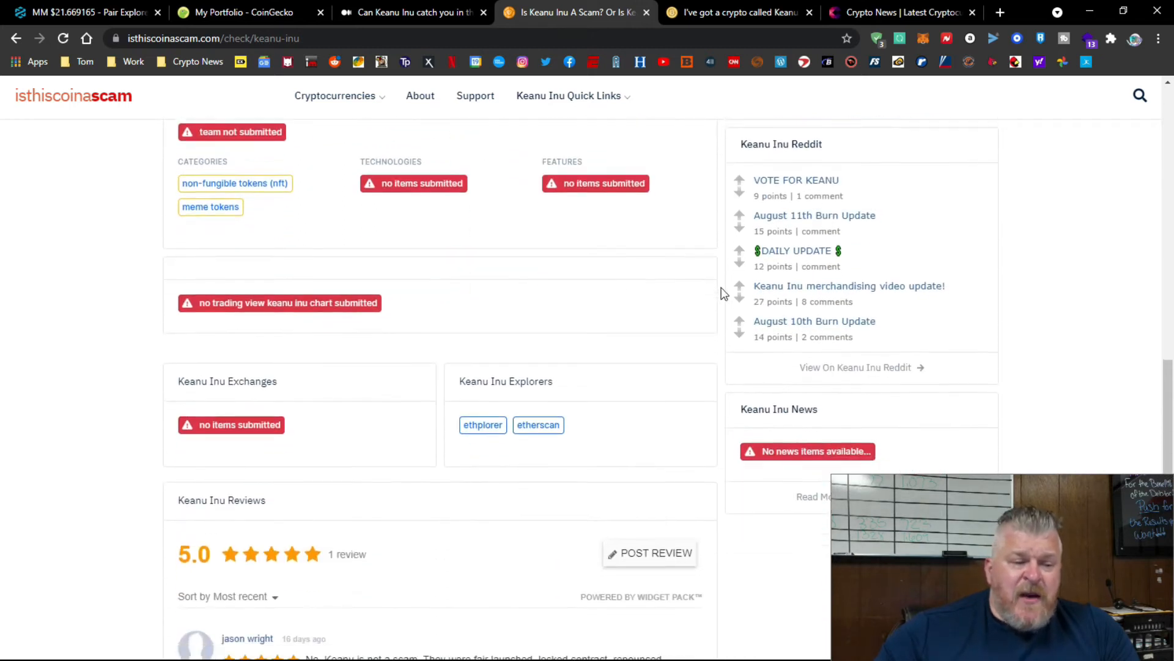
View the single five-star review and project links, then switch to the Bitcointalk Keanu Inu topic.
scroll(down, 3)
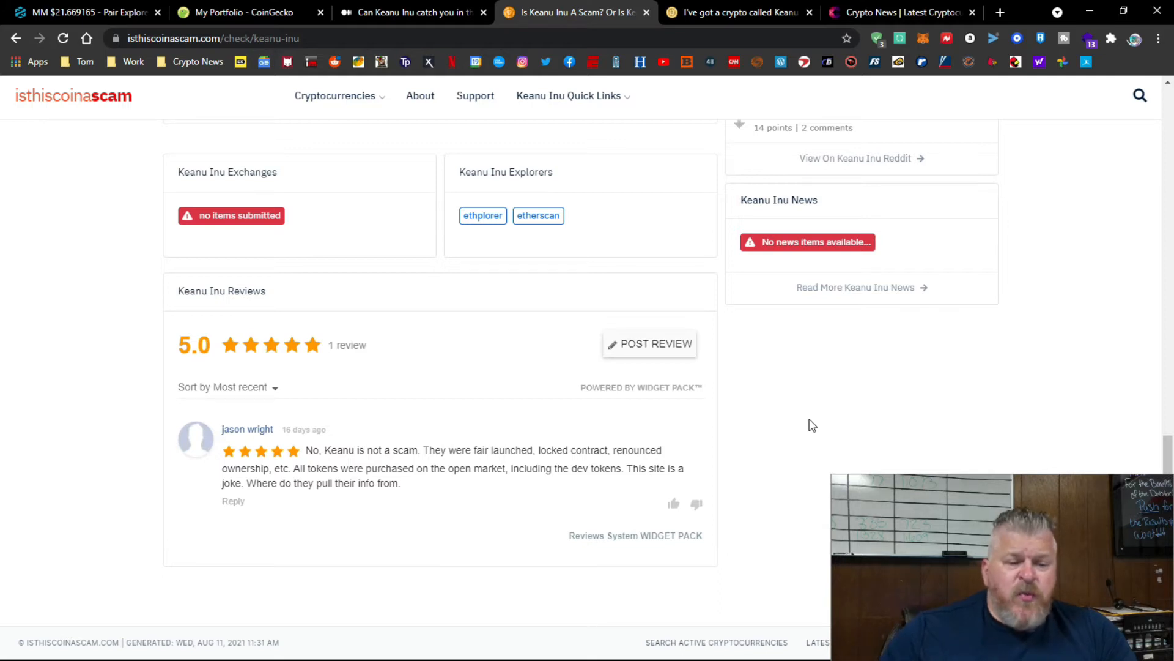
mouse_move(734, 448)
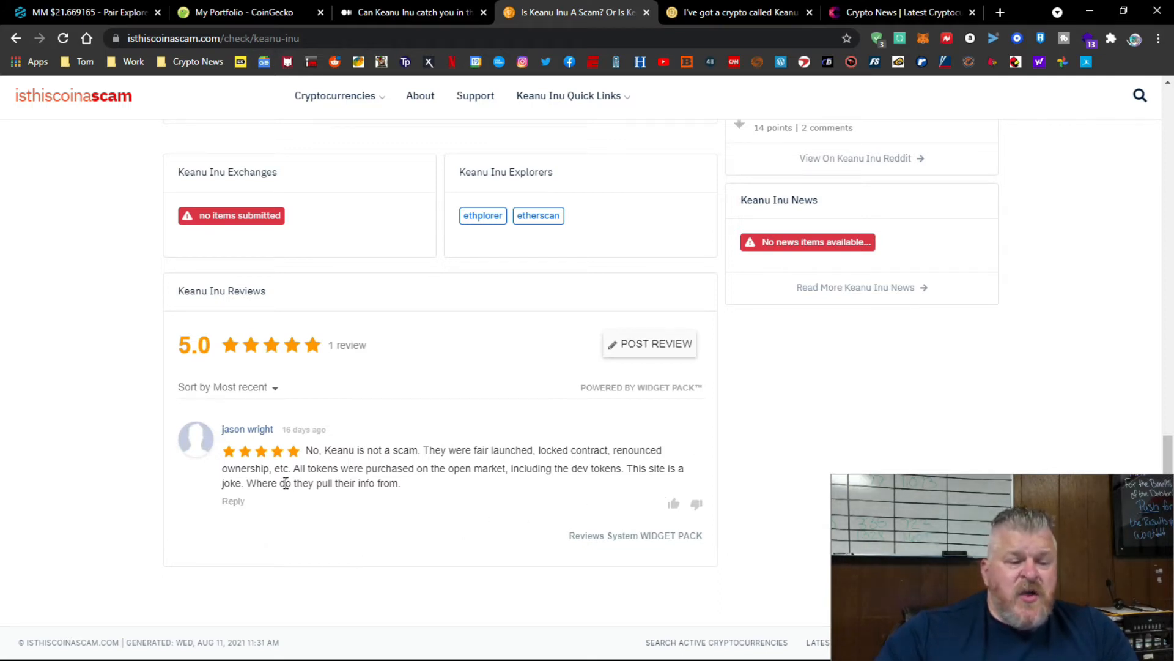
mouse_move(705, 476)
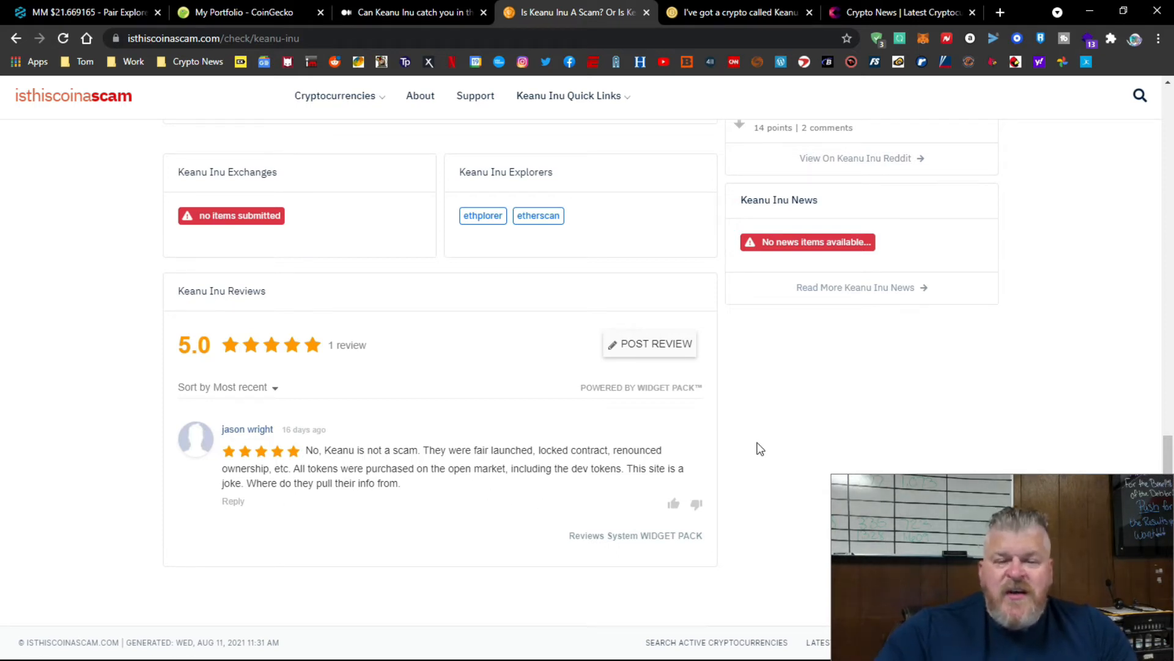
scroll(up, 3)
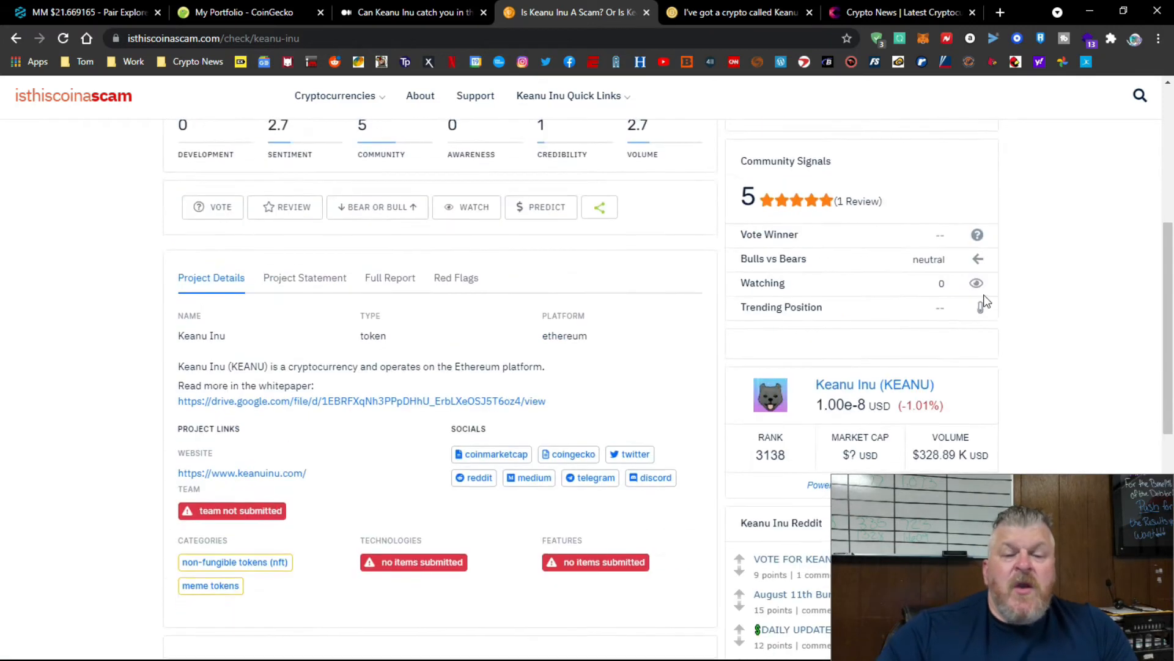
click(737, 13)
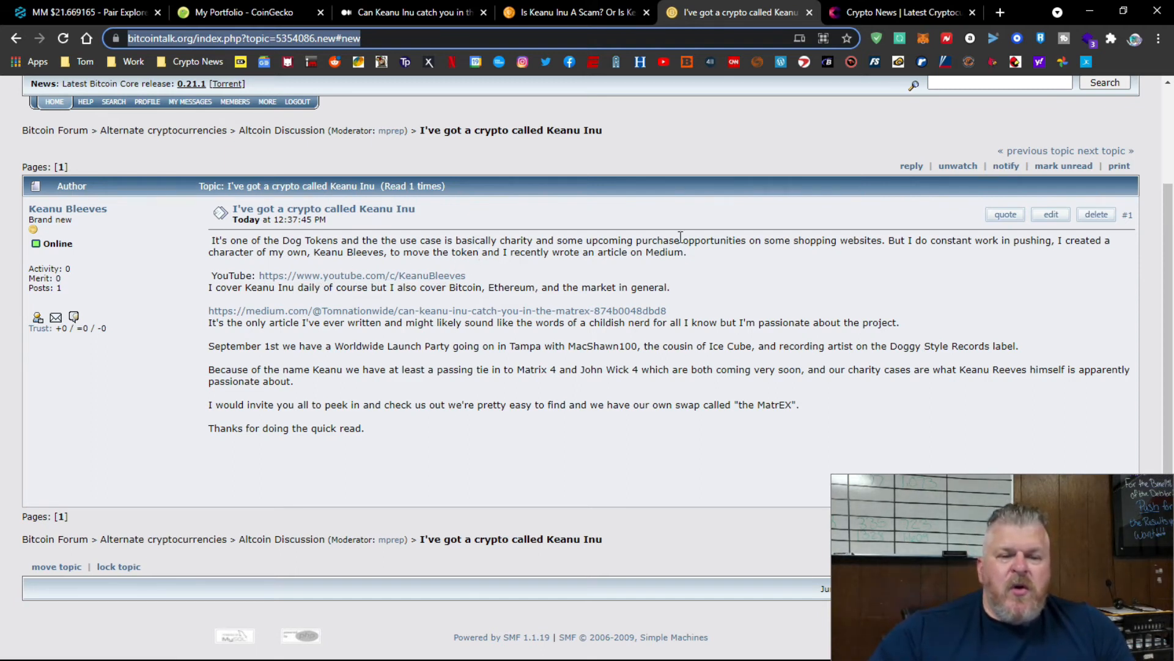
mouse_move(247, 319)
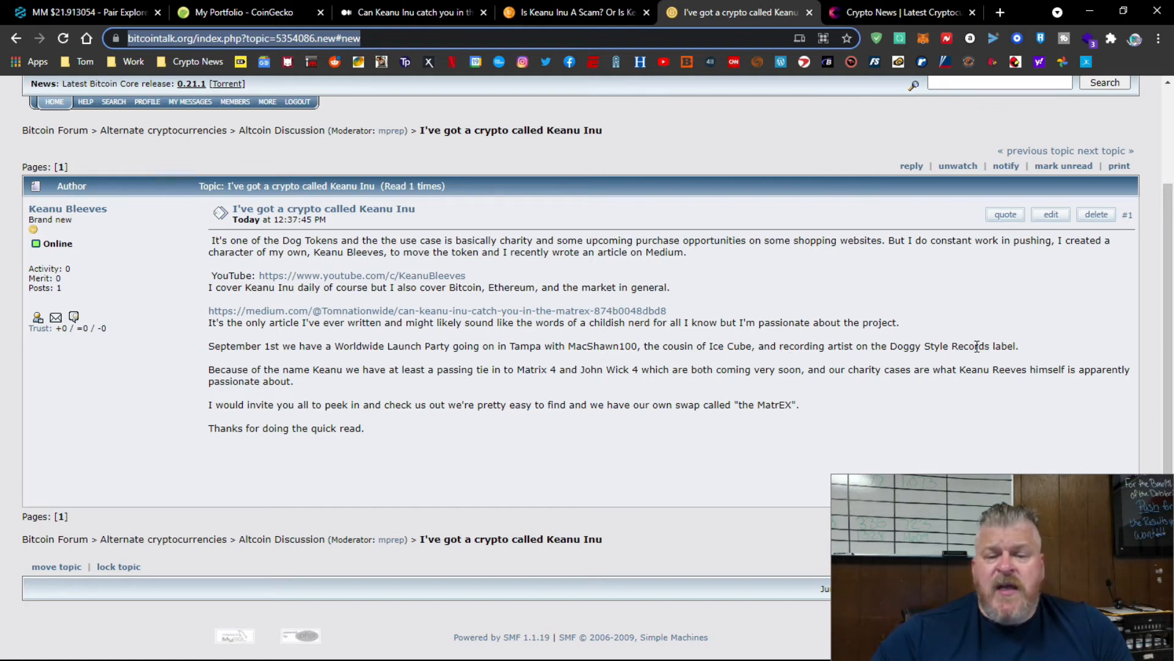
mouse_move(387, 374)
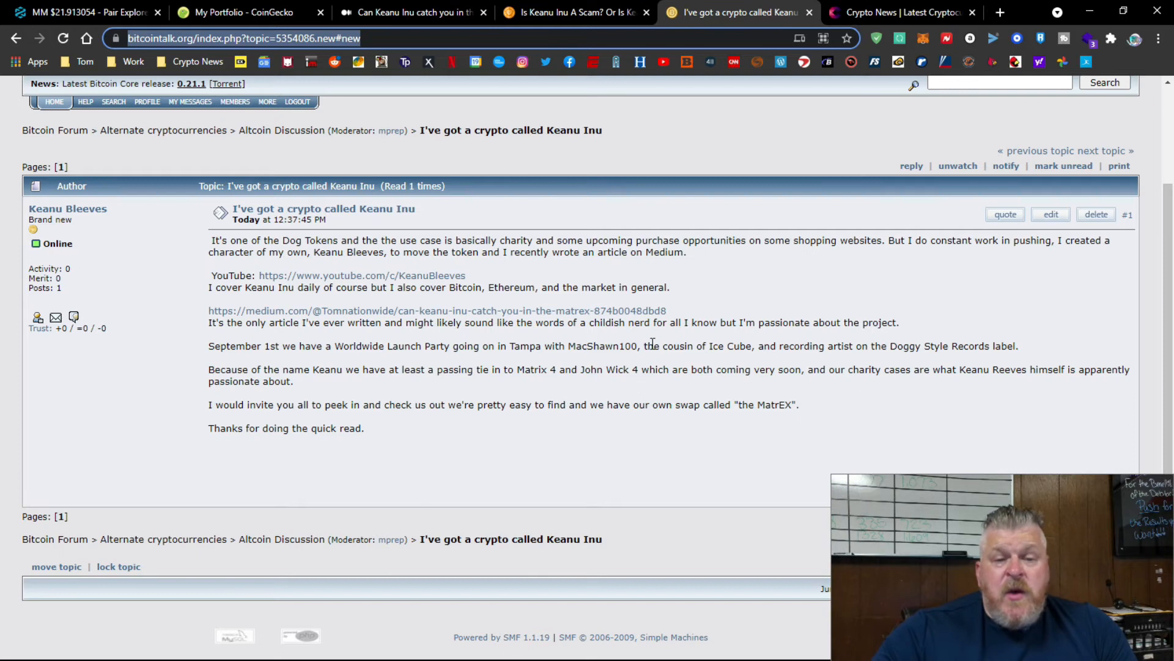
mouse_move(817, 288)
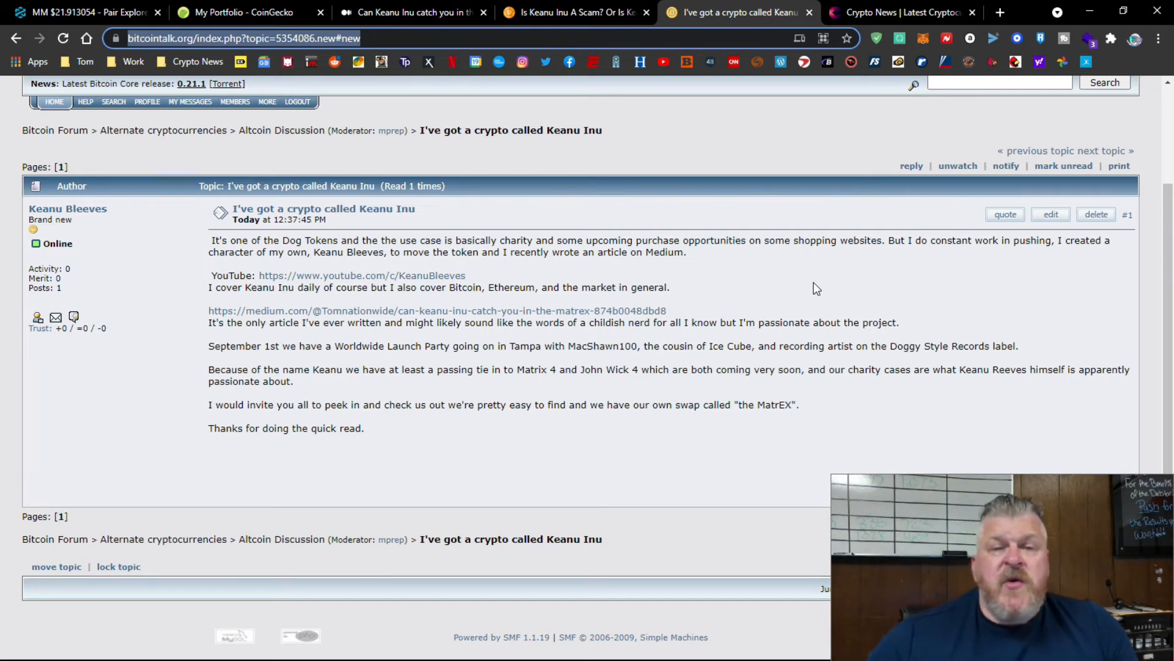
Return from the Bitcointalk post to the isthiscoinascam Keanu Inu profile.
click(579, 11)
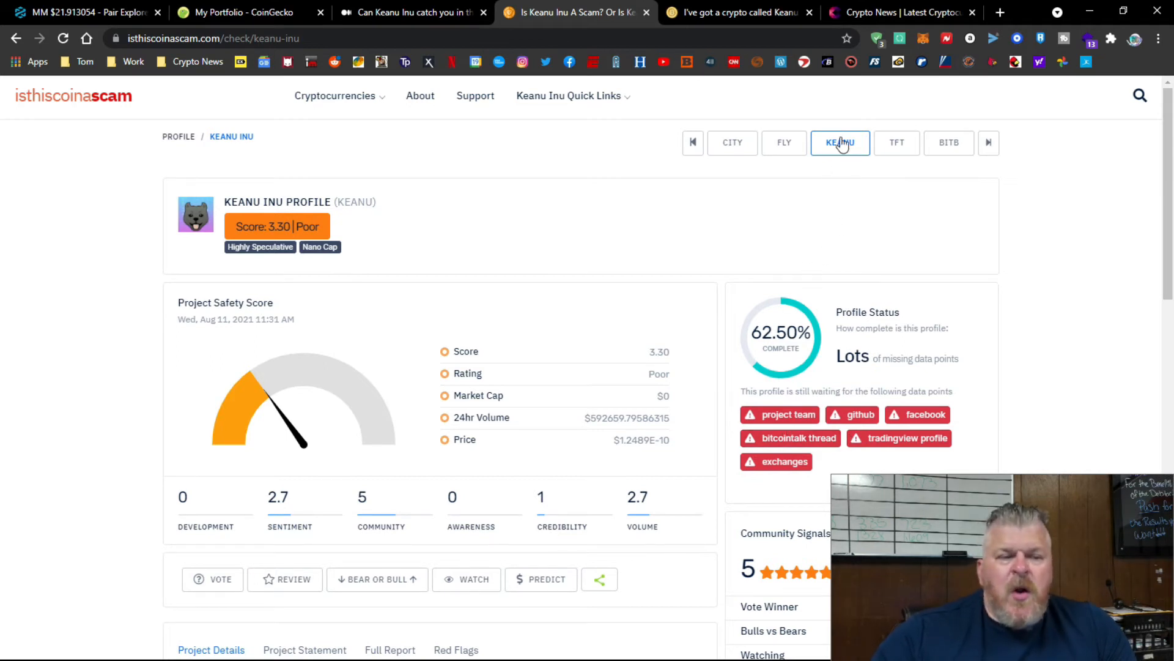
mouse_move(741, 12)
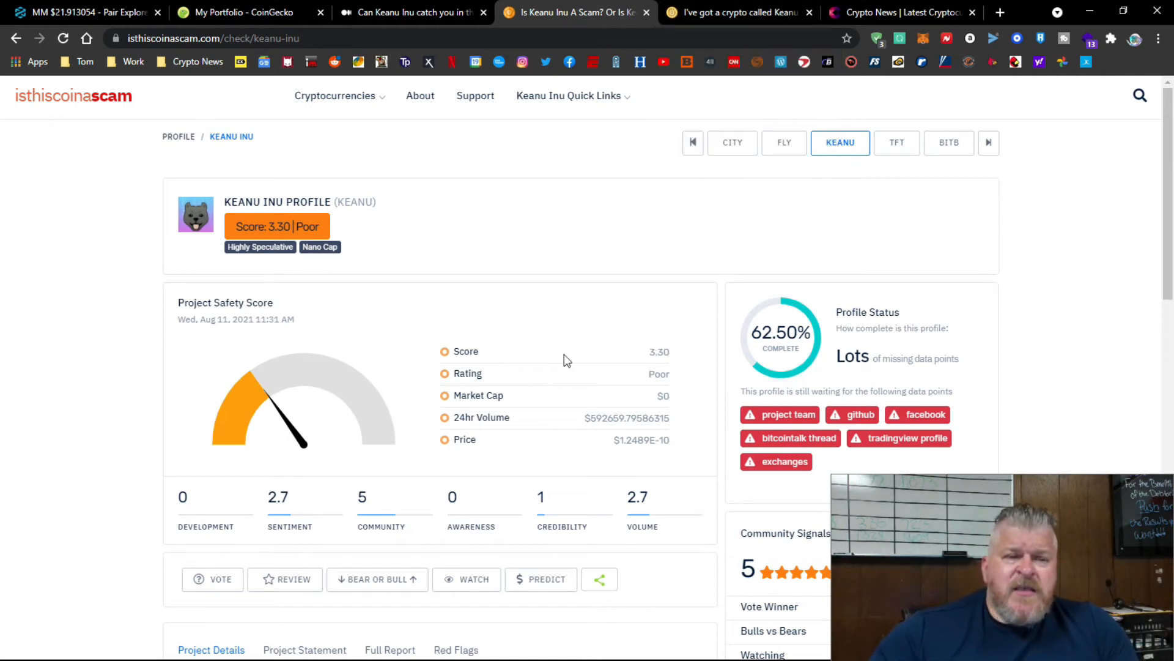
mouse_move(523, 488)
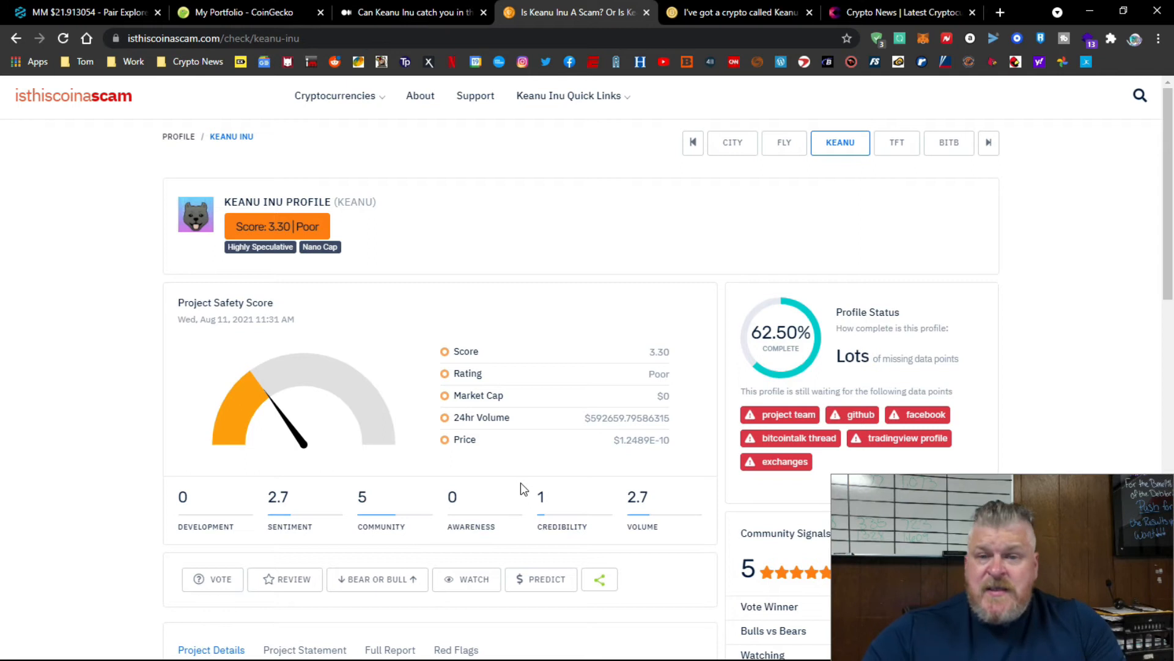
mouse_move(885, 110)
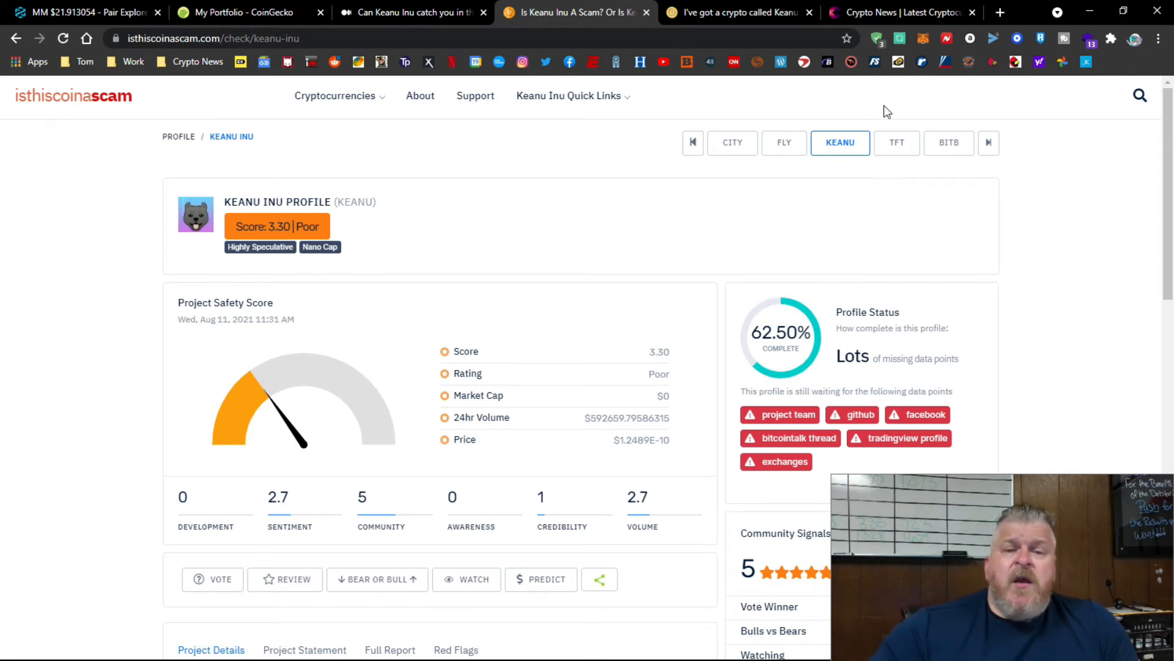